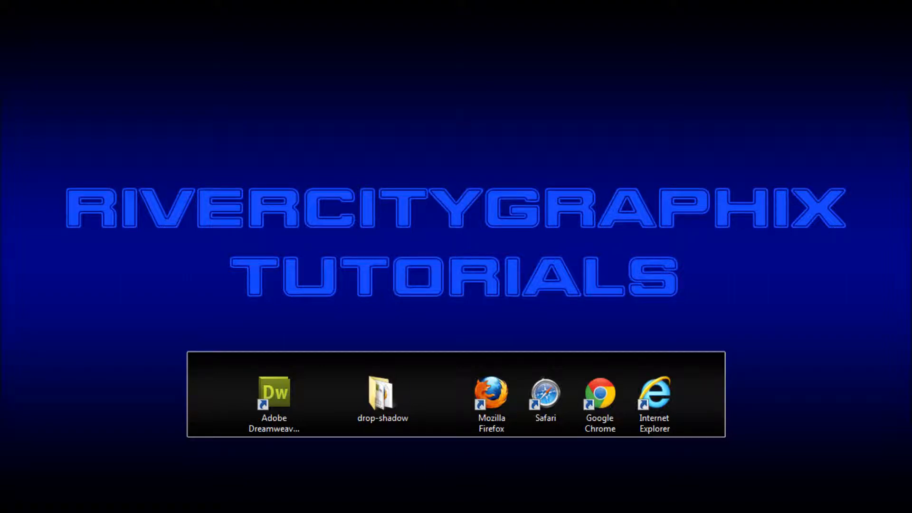
Launch Adobe Dreamweaver from the desktop shortcut
{"action": "double_click", "coordinate": [274, 395]}
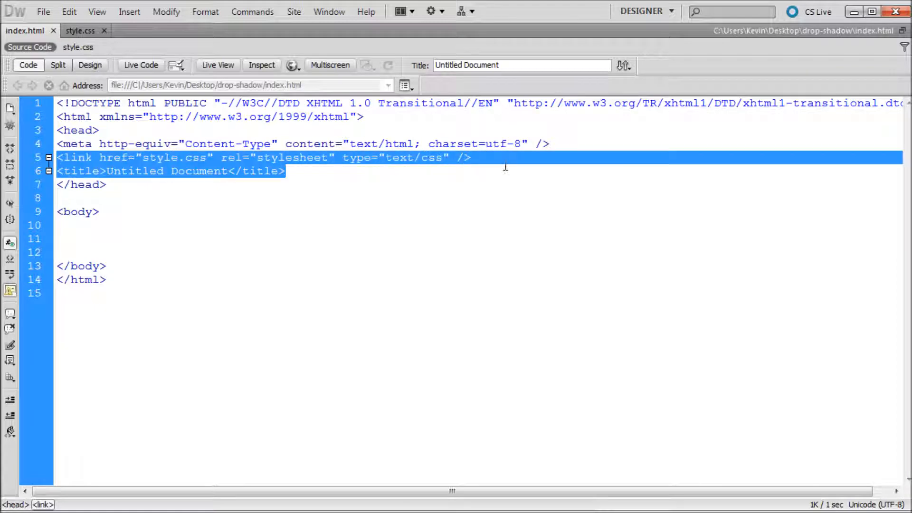
{"action": "left_click", "coordinate": [147, 158]}
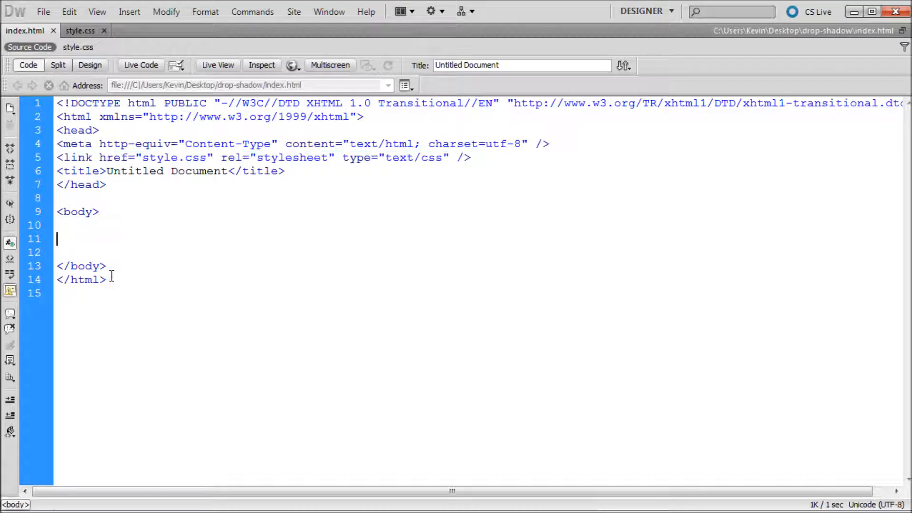
{"action": "left_click_drag", "start_coordinate": [57, 211], "coordinate": [106, 266]}
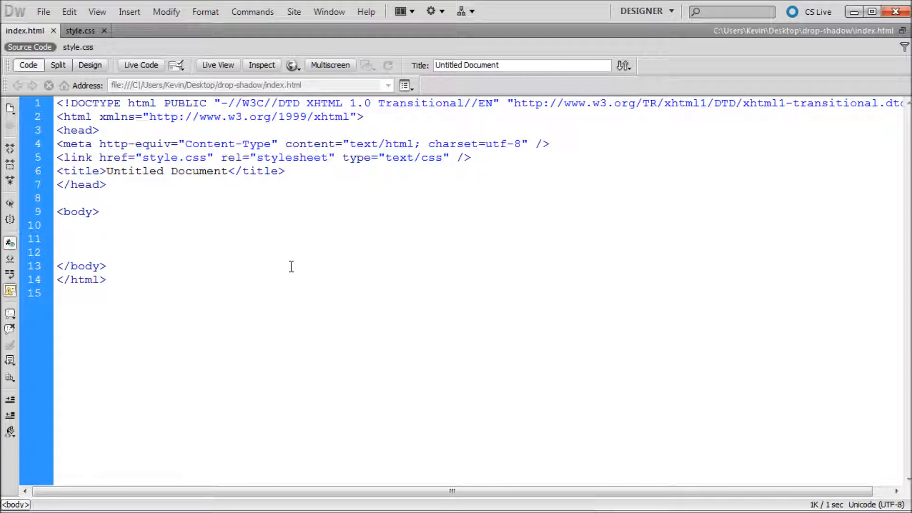
Write a div in the body containing the text THIS IS SOME TEST TEXT!
{"action": "type", "text": "<"}
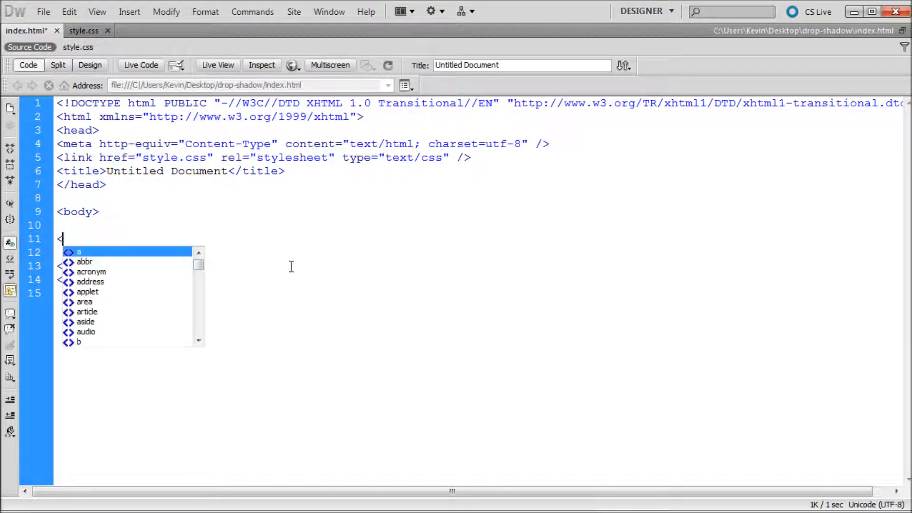
{"action": "type", "text": "div></div>"}
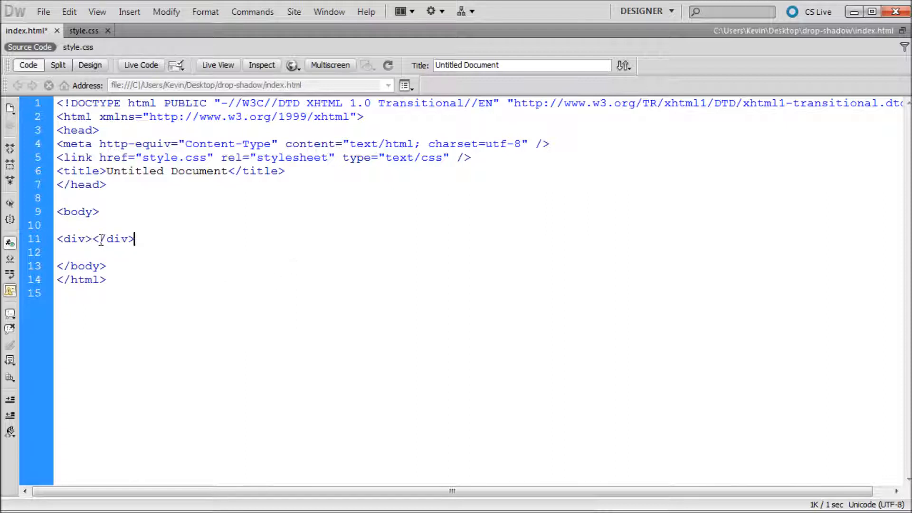
{"action": "type", "text": "TH"}
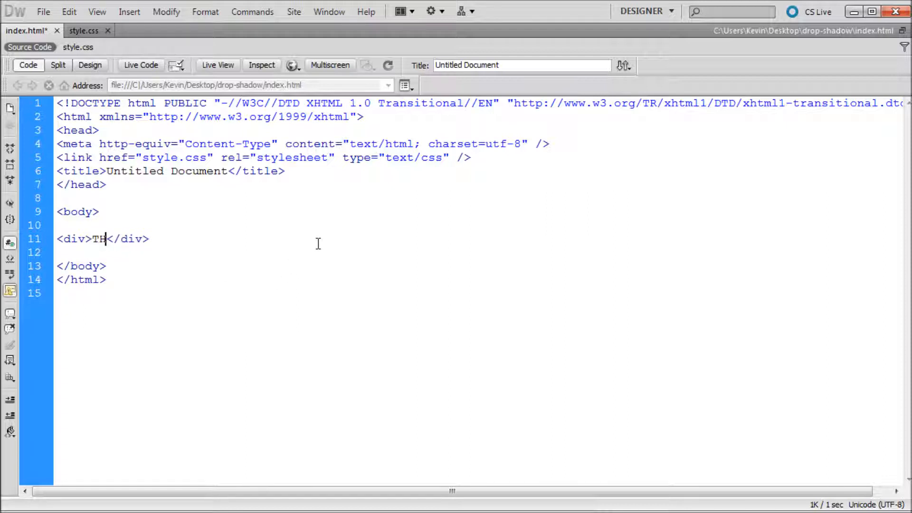
{"action": "type", "text": "IS IS SOME TE"}
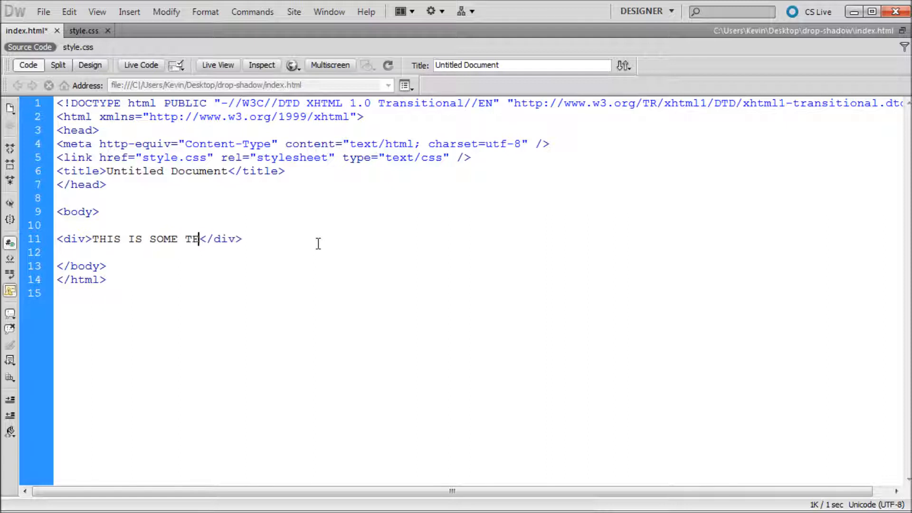
{"action": "type", "text": "ST TES"}
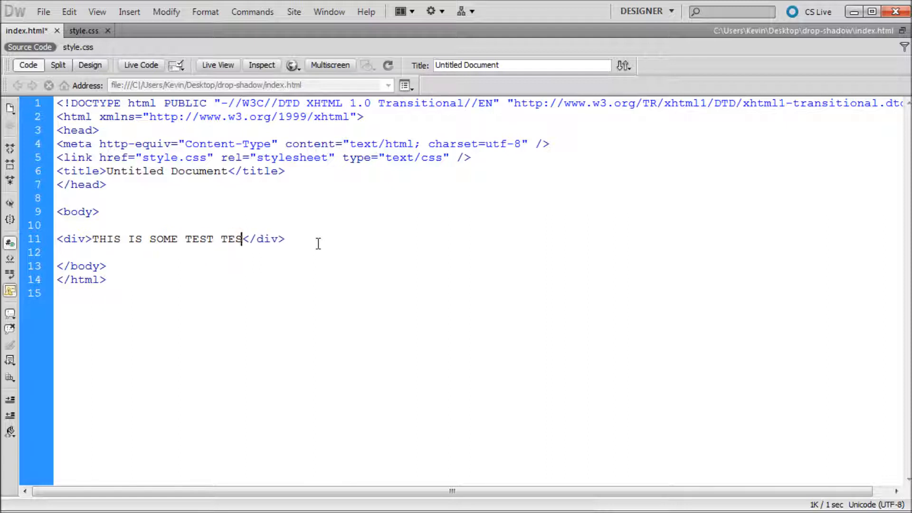
{"action": "type", "text": "XT!"}
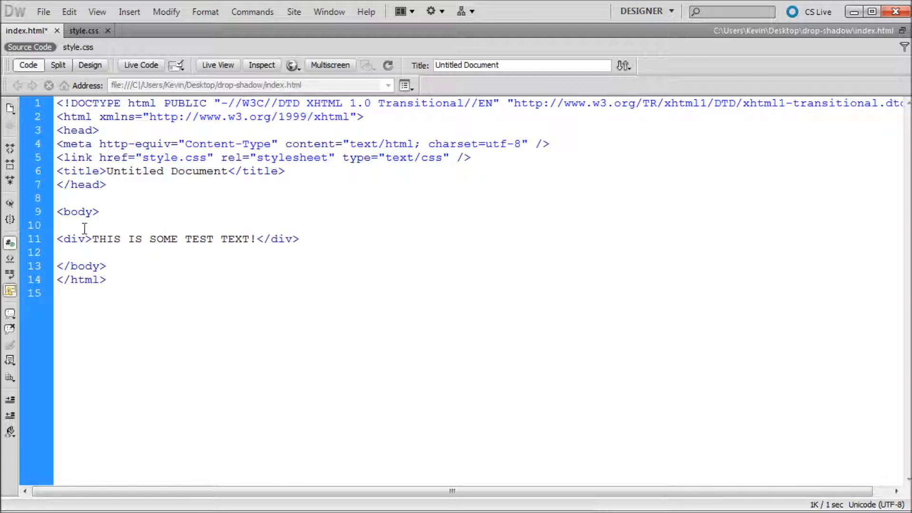
Give the opening div tag the attribute id="drop_shadow"
{"action": "left_click", "coordinate": [146, 239]}
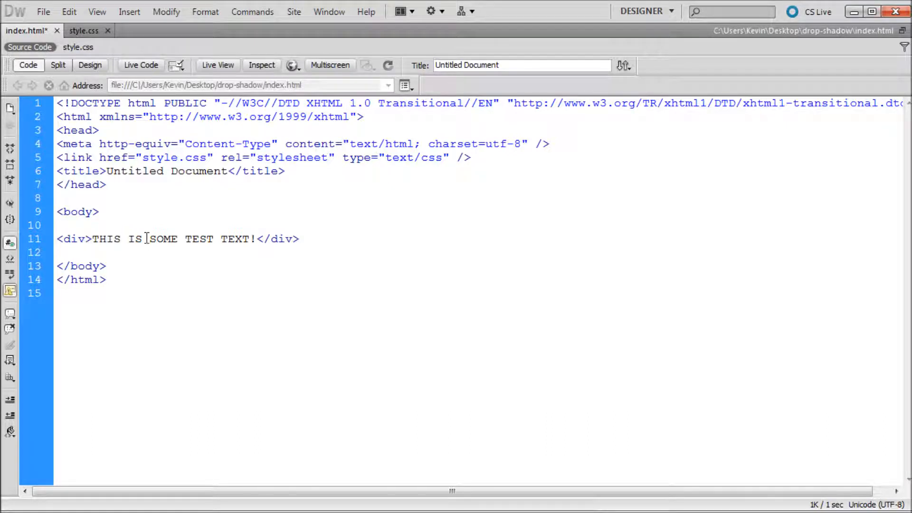
{"action": "left_click", "coordinate": [84, 239]}
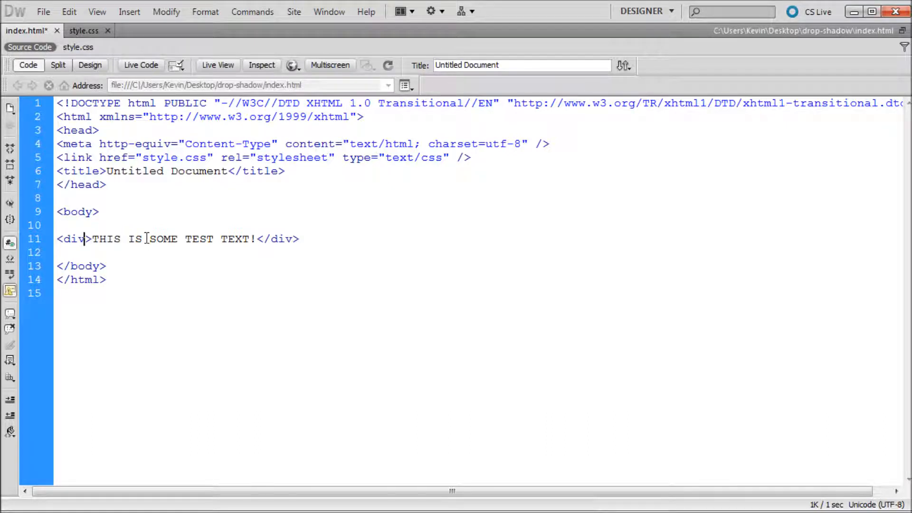
{"action": "type", "text": "id="}
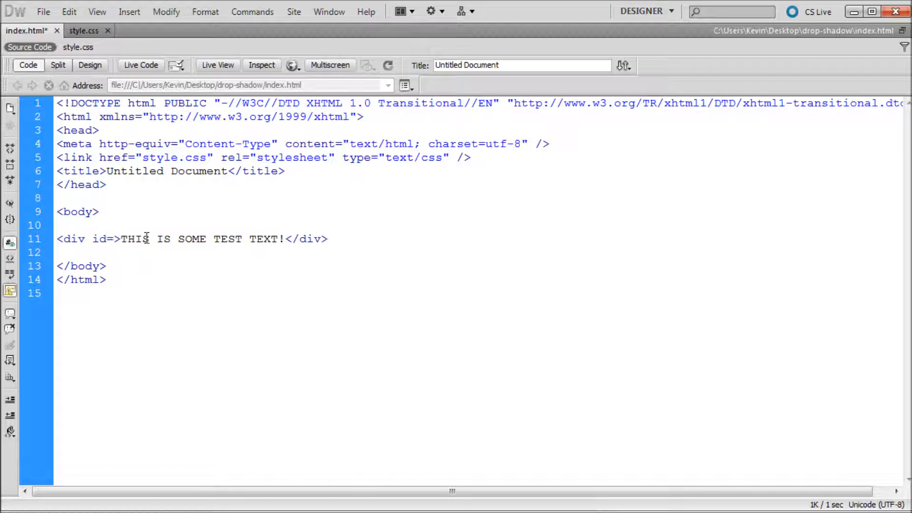
{"action": "type", "text": "\"\""}
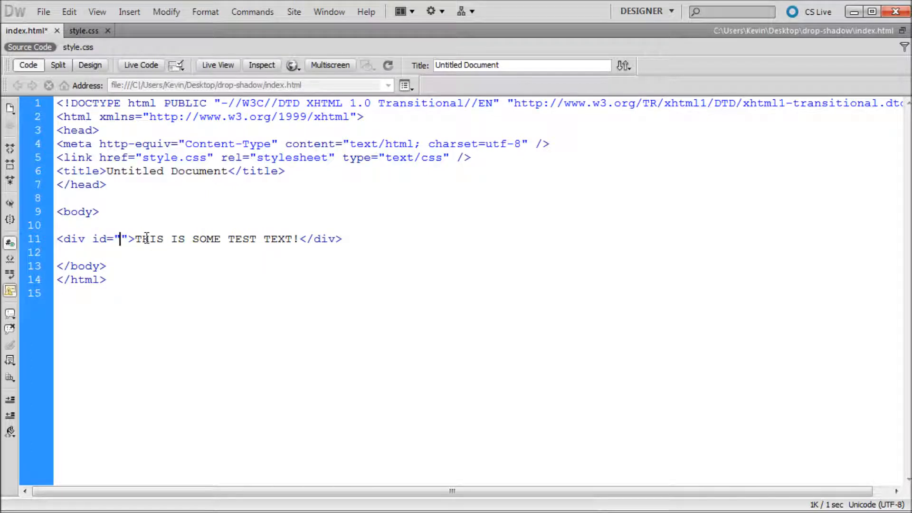
{"action": "type", "text": "drop"}
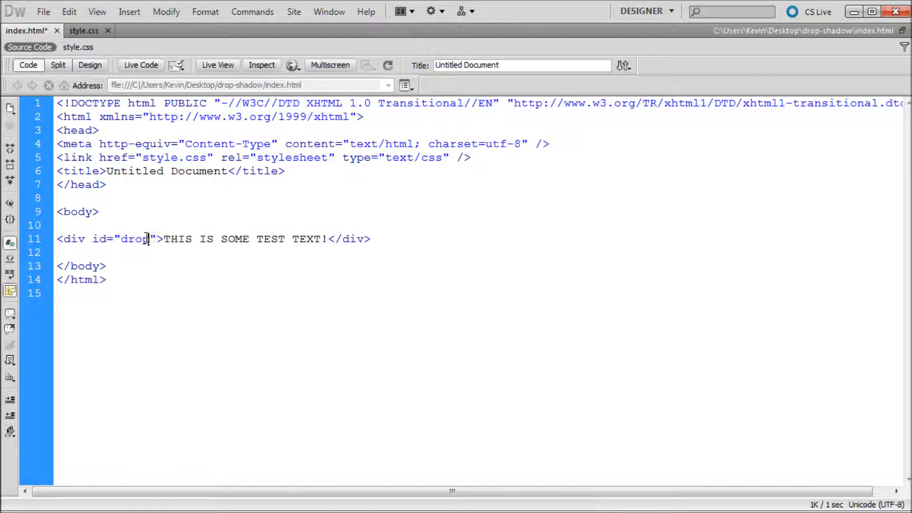
{"action": "type", "text": "_shadow"}
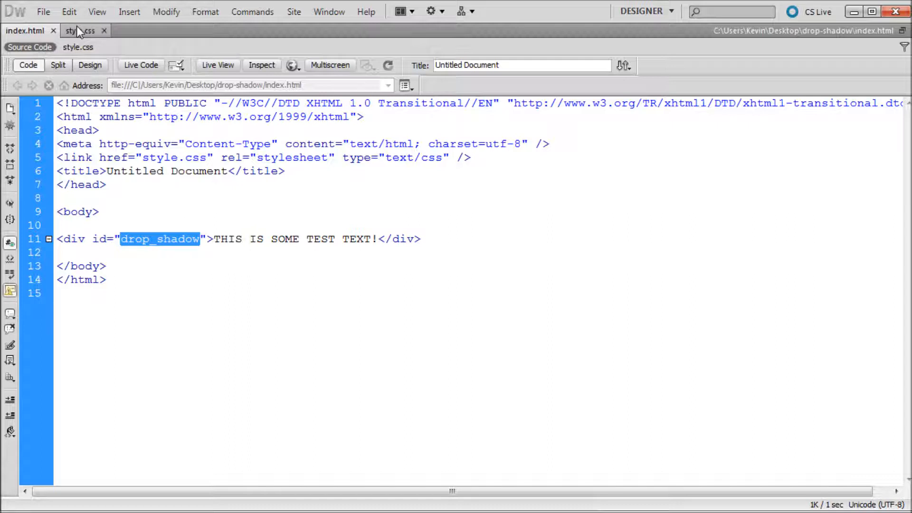
In style.css, start an empty #drop_shadow rule block ready for declarations
{"action": "left_click", "coordinate": [76, 31]}
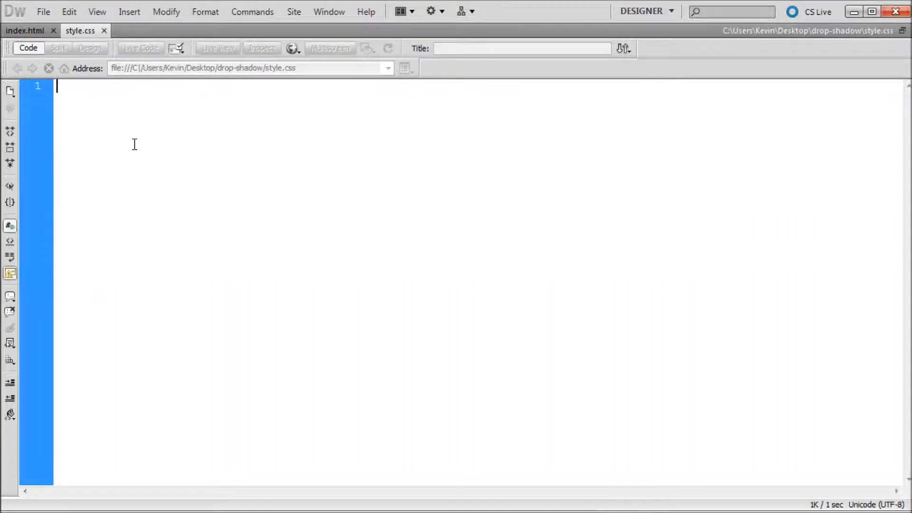
{"action": "type", "text": "#"}
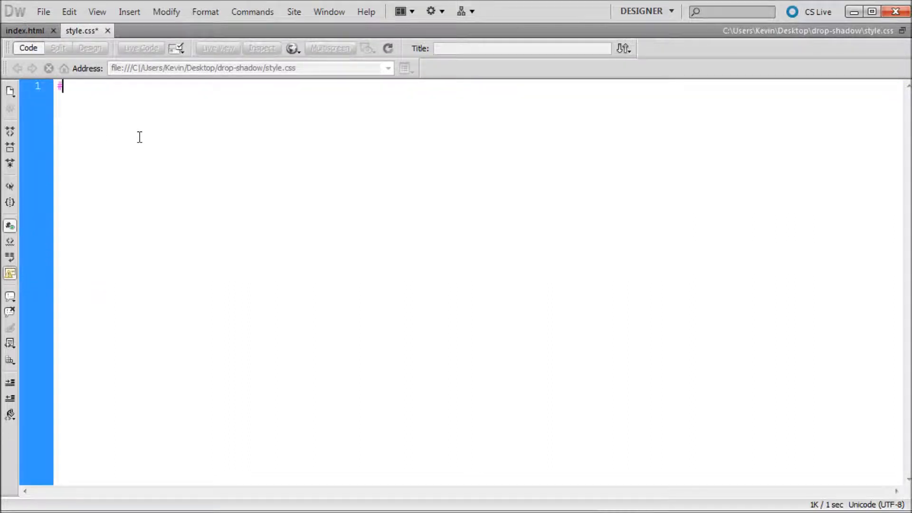
{"action": "type", "text": "drop_shadow"}
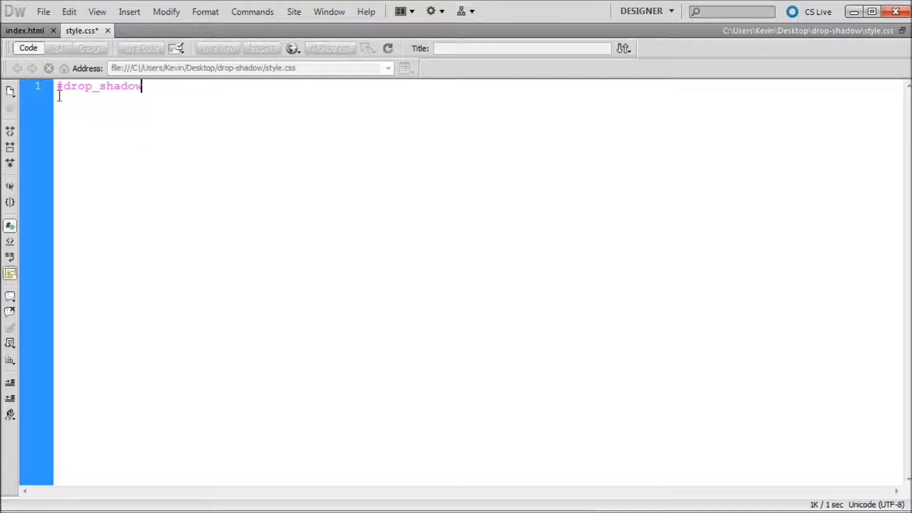
{"action": "type", "text": "{"}
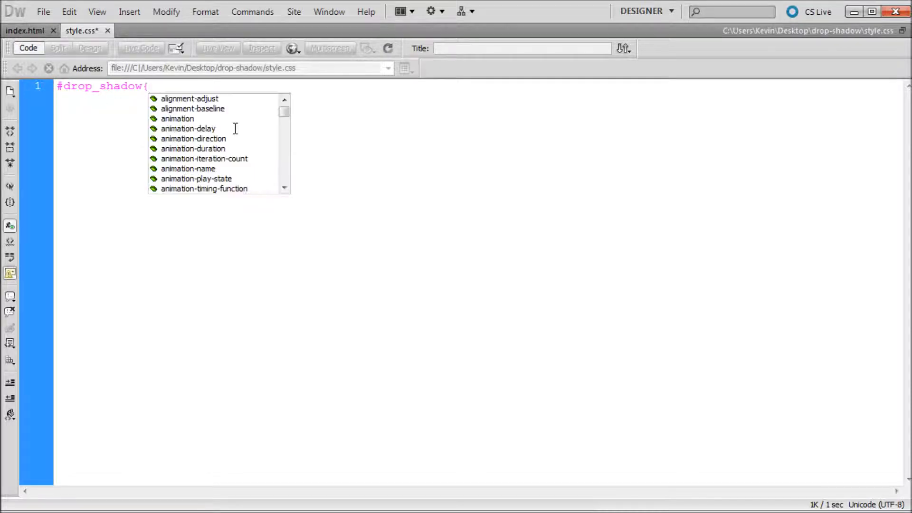
{"action": "key", "text": "Enter"}
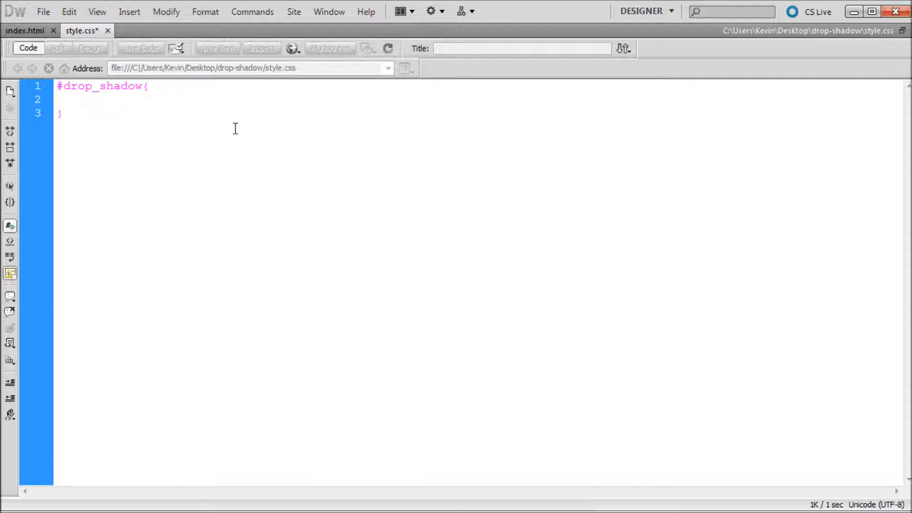
{"action": "key", "text": "Backspace"}
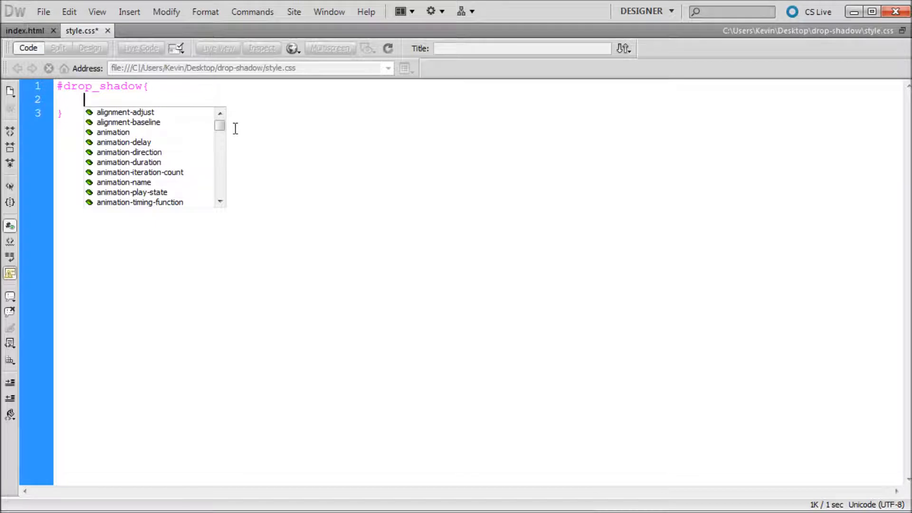
Set #drop_shadow to height 250px, width 250px, background-color #0CF, and save
{"action": "type", "text": "height:"}
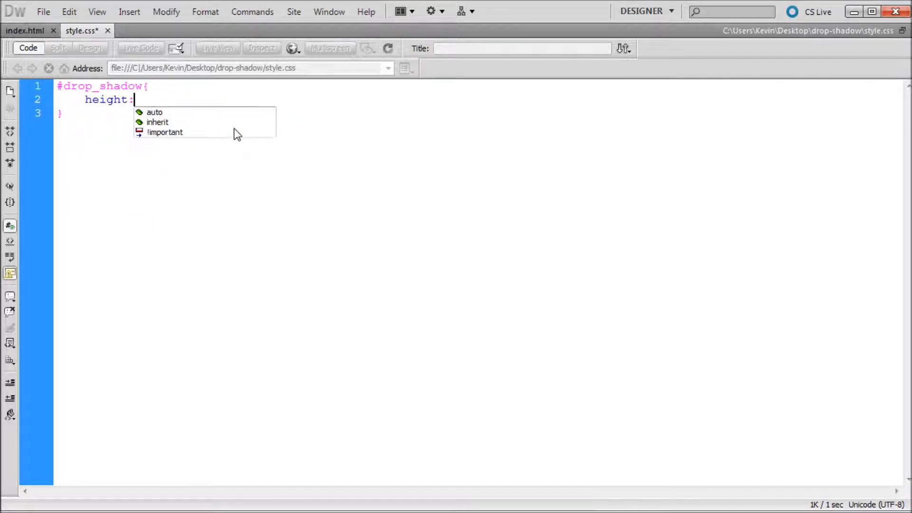
{"action": "type", "text": "25"}
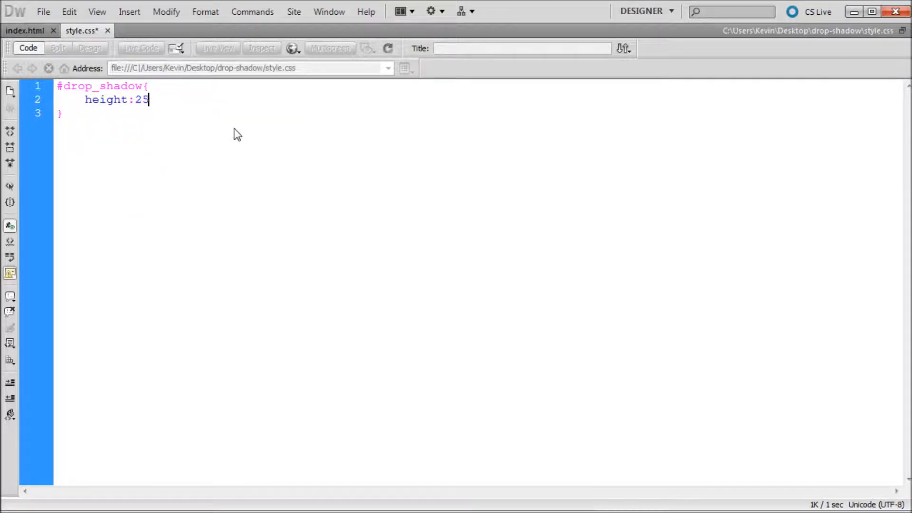
{"action": "type", "text": "0px;"}
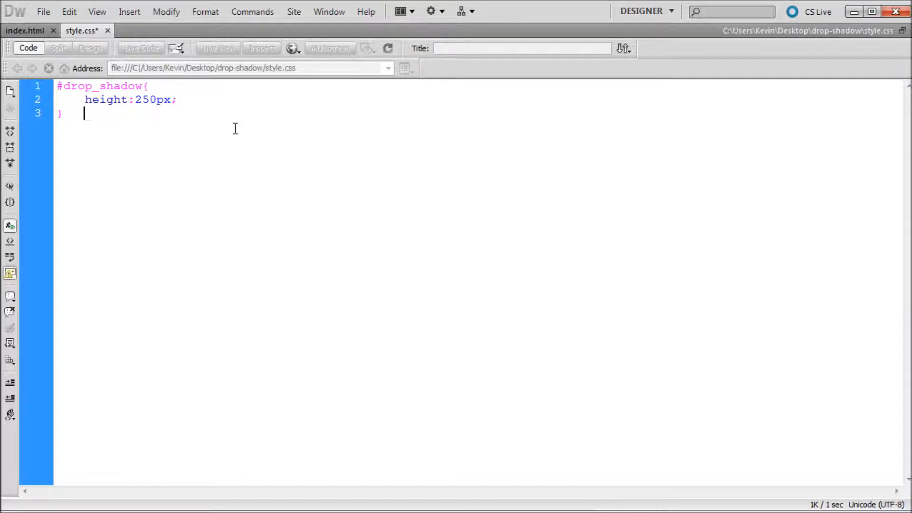
{"action": "type", "text": "wid"}
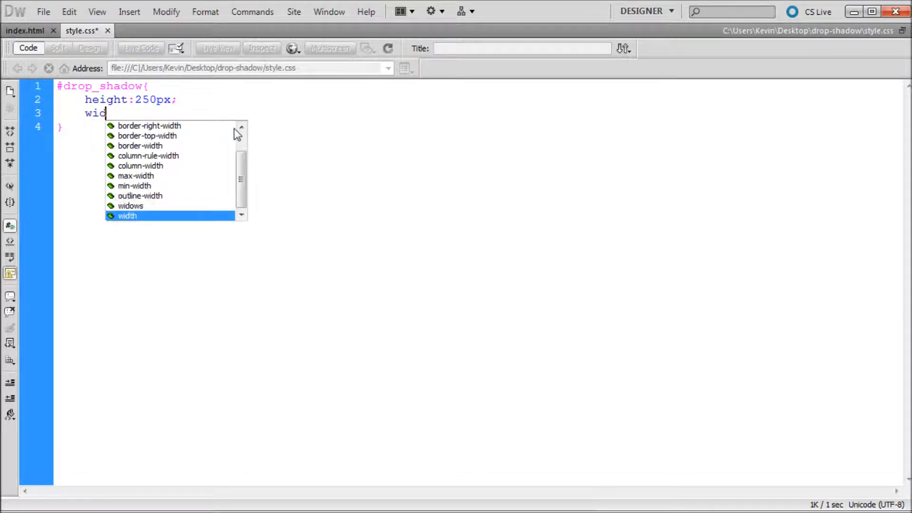
{"action": "type", "text": "th:2"}
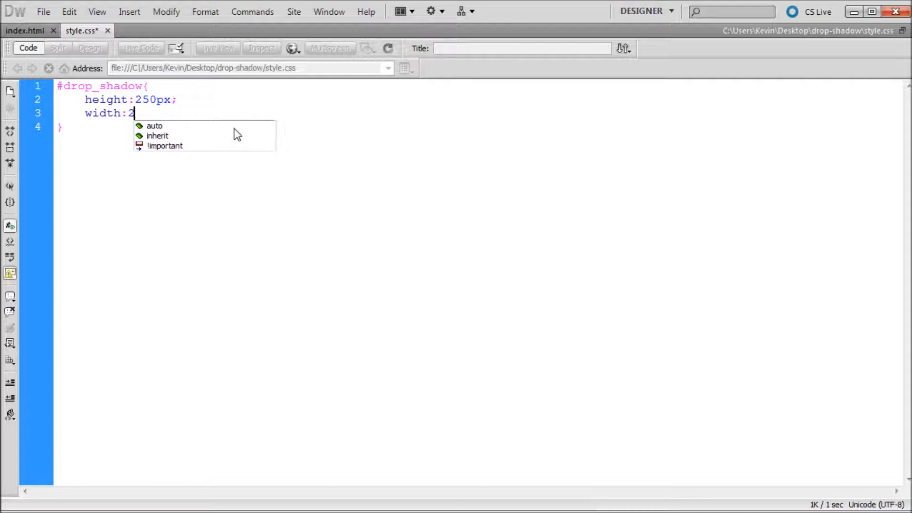
{"action": "type", "text": "50px;"}
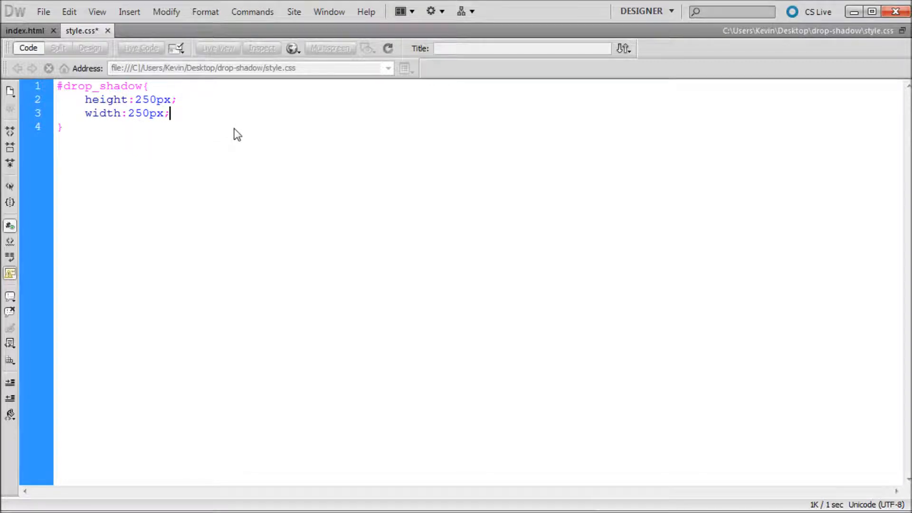
{"action": "type", "text": "background-color:"}
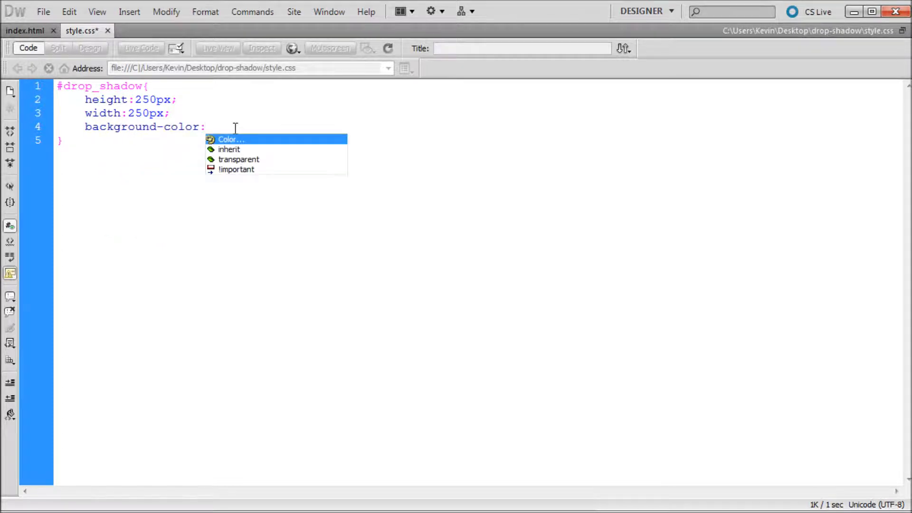
{"action": "left_click", "coordinate": [229, 139]}
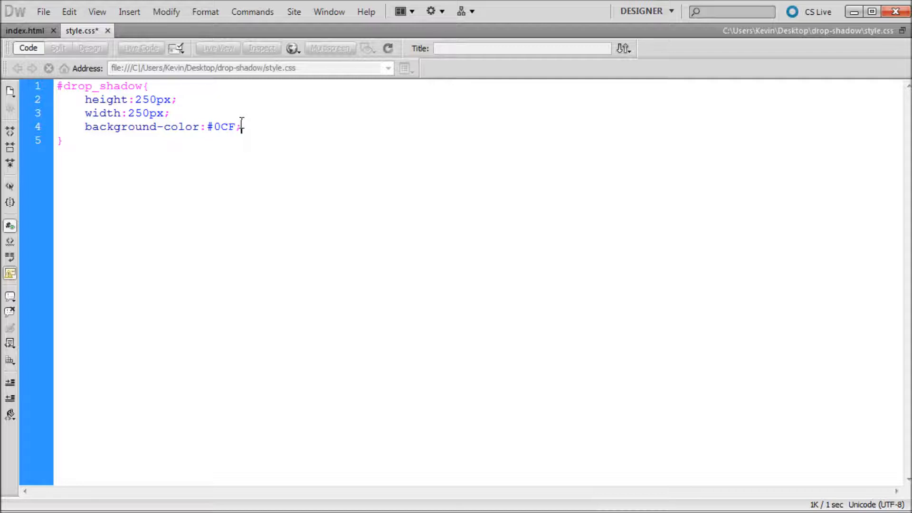
{"action": "key", "text": "Ctrl+s"}
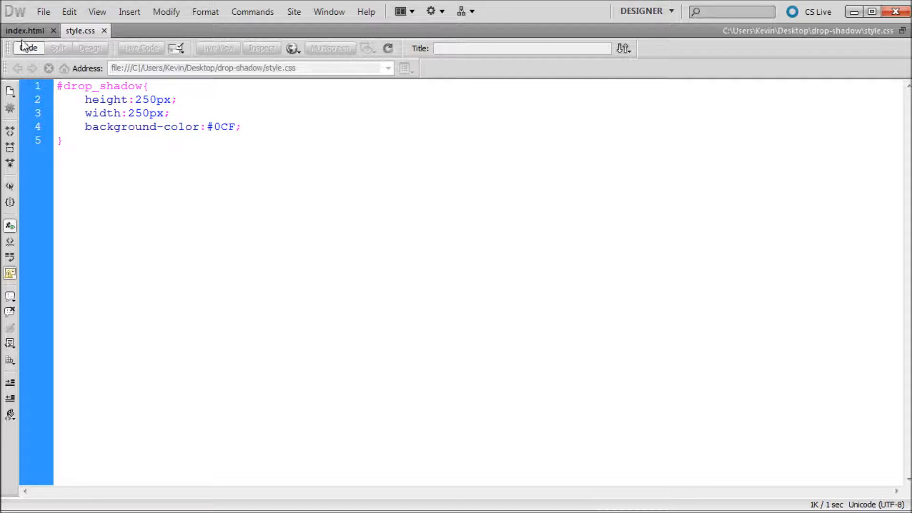
Preview index.html in Firefox to see the blue box, then return to the editor
{"action": "left_click", "coordinate": [24, 29]}
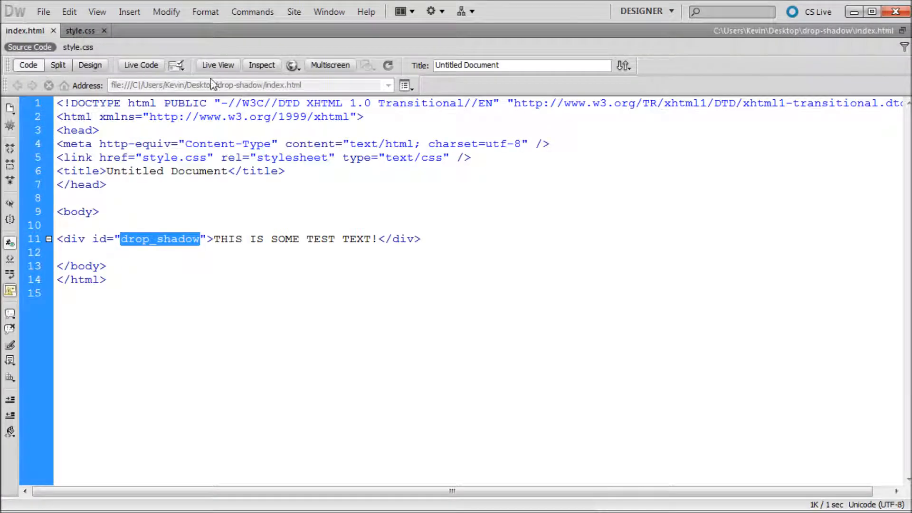
{"action": "left_click", "coordinate": [293, 64]}
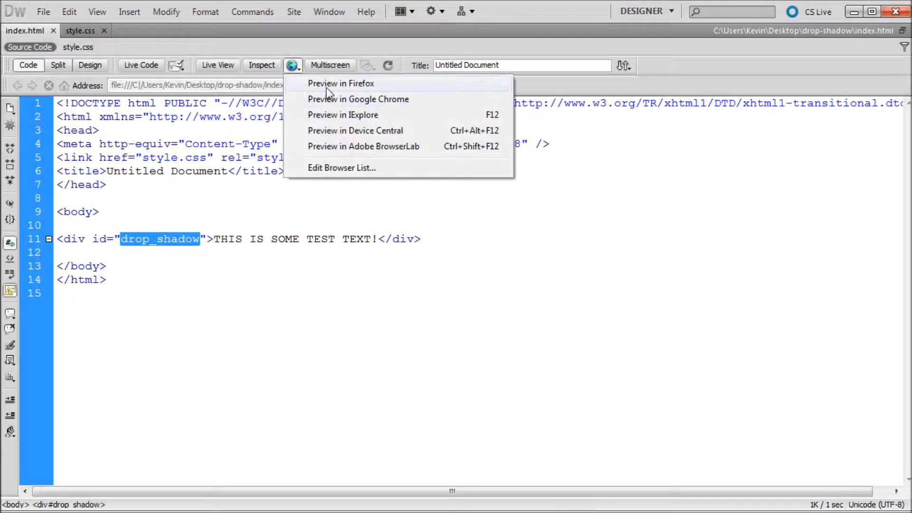
{"action": "left_click", "coordinate": [340, 84]}
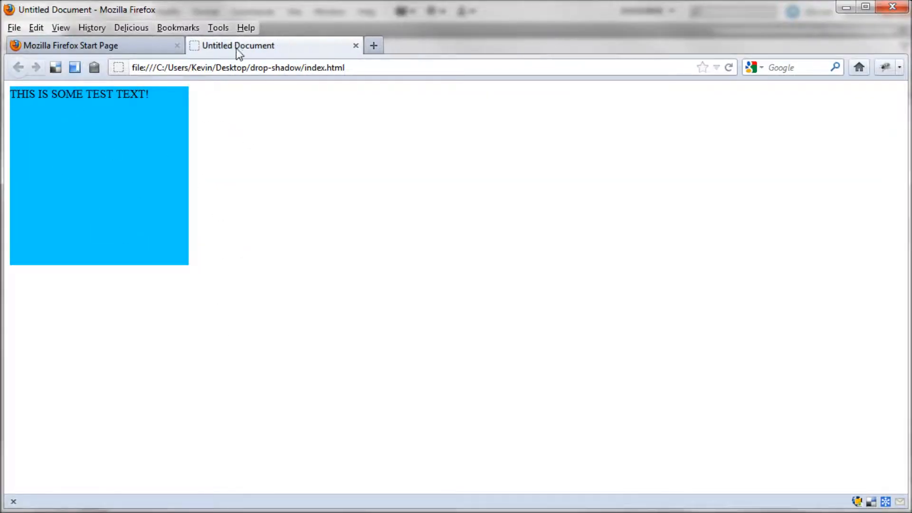
{"action": "left_click", "coordinate": [354, 46]}
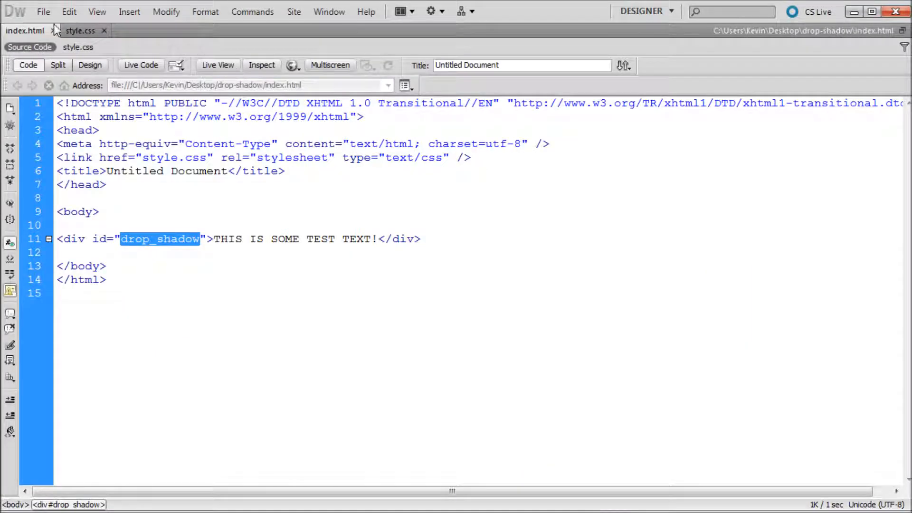
Add box-shadow: 2px 2px 5px with black colour to the #drop_shadow rule
{"action": "left_click", "coordinate": [80, 31]}
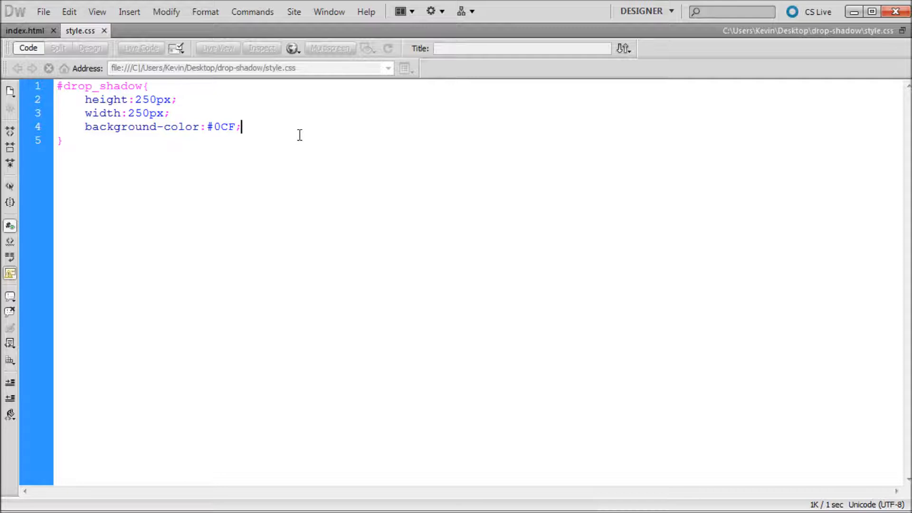
{"action": "key", "text": "Enter"}
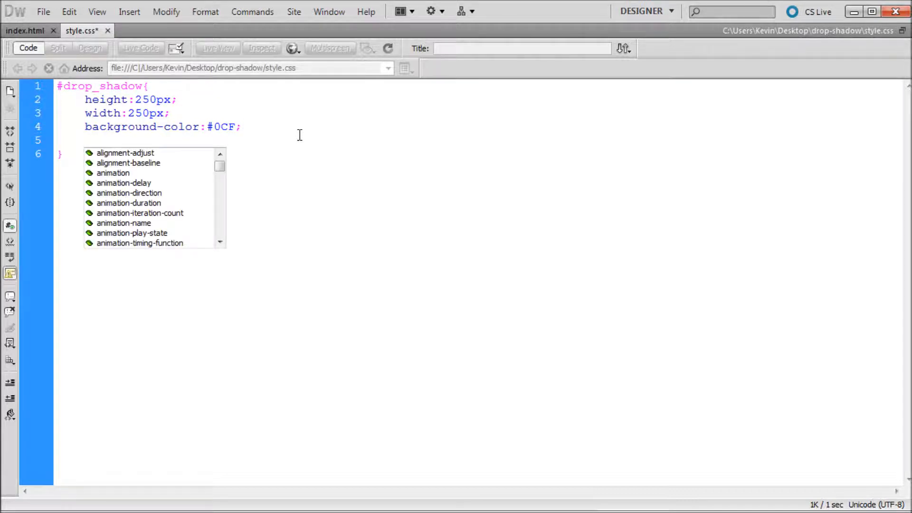
{"action": "type", "text": "bo"}
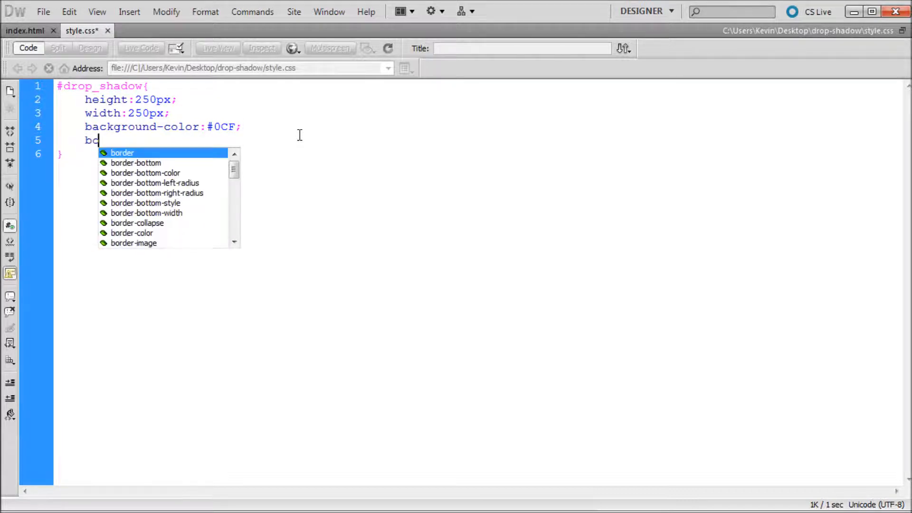
{"action": "type", "text": "x-shadow:"}
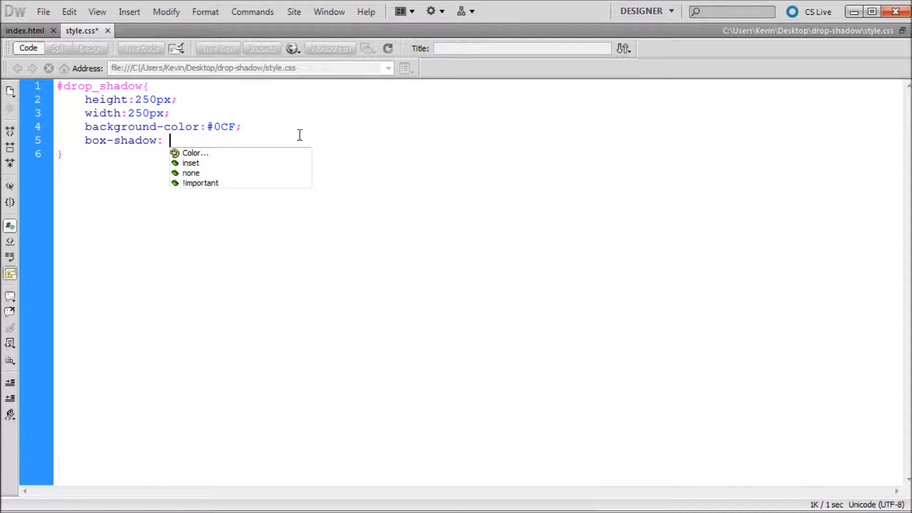
{"action": "type", "text": "2px"}
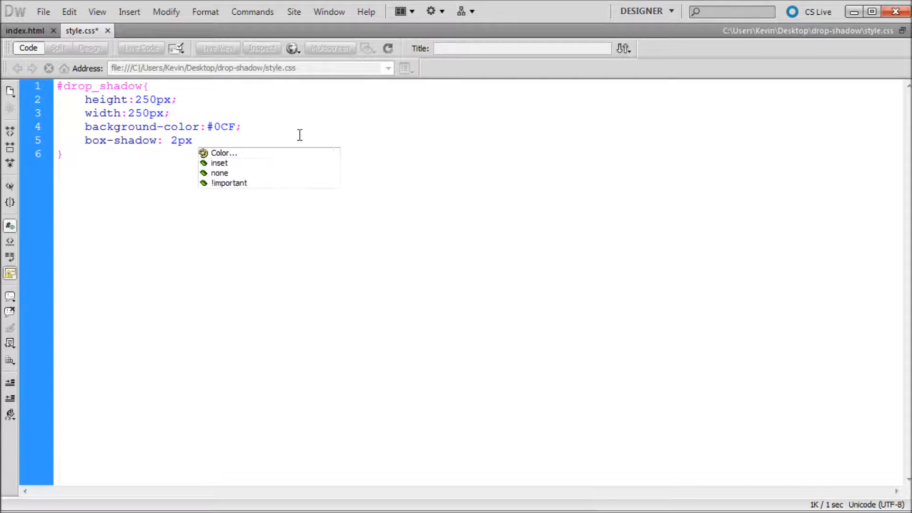
{"action": "type", "text": "2"}
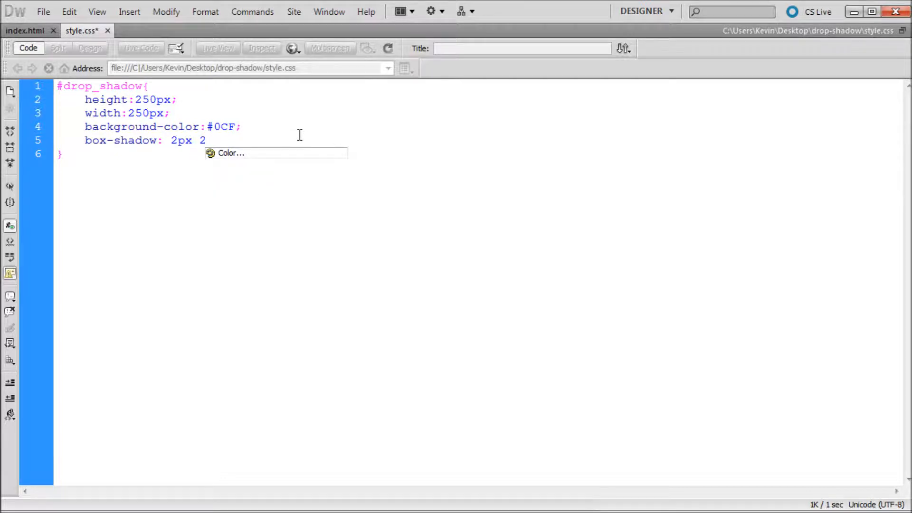
{"action": "type", "text": "px"}
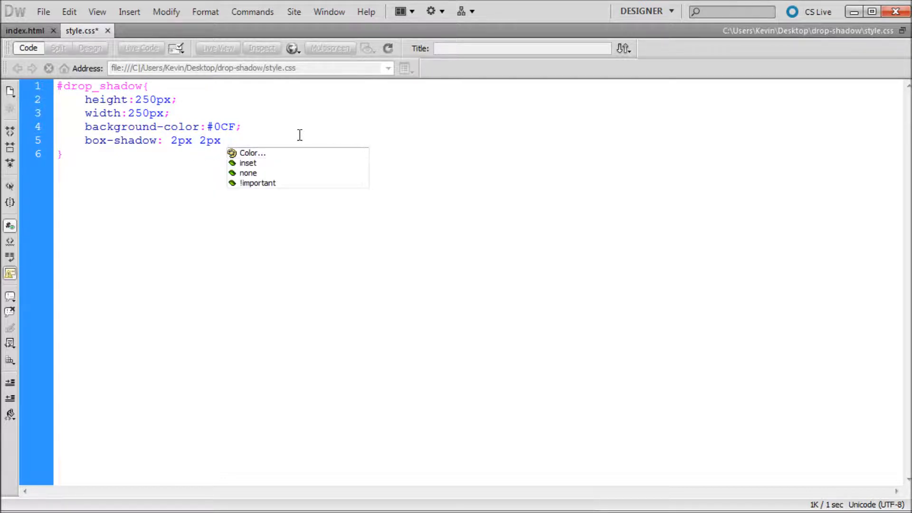
{"action": "type", "text": "5"}
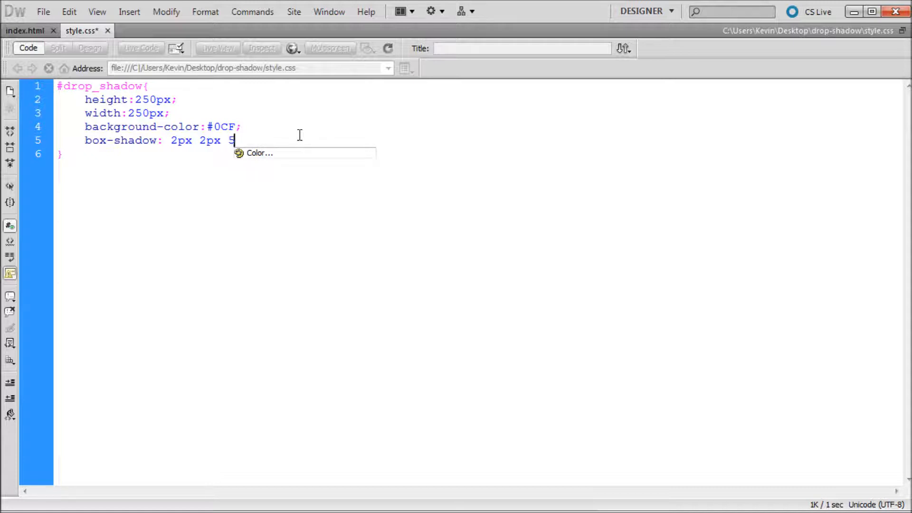
{"action": "type", "text": "px #000"}
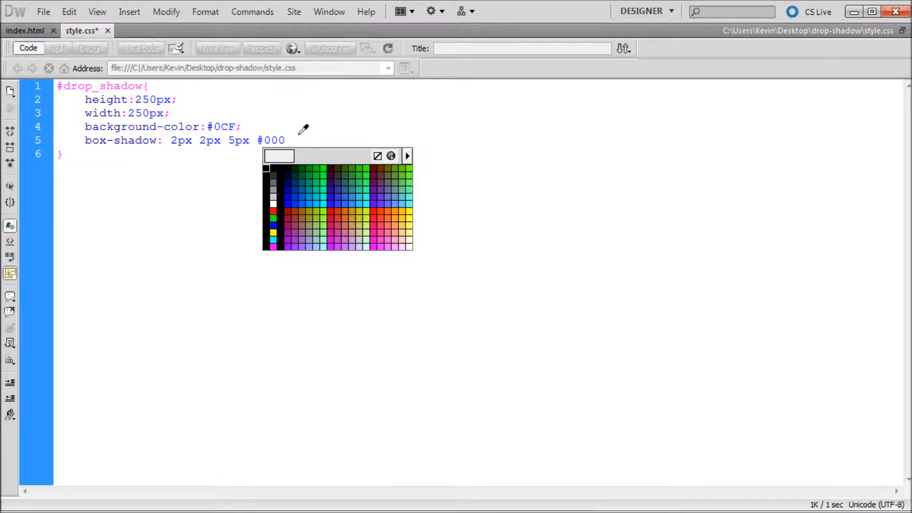
{"action": "left_click", "coordinate": [260, 140]}
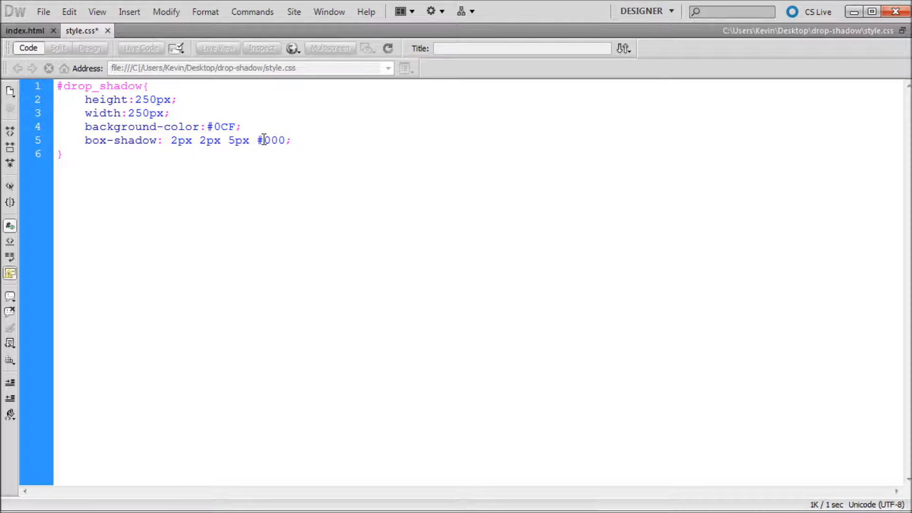
Preview the shadowed blue box in Firefox, then close the browser
{"action": "left_click", "coordinate": [30, 30]}
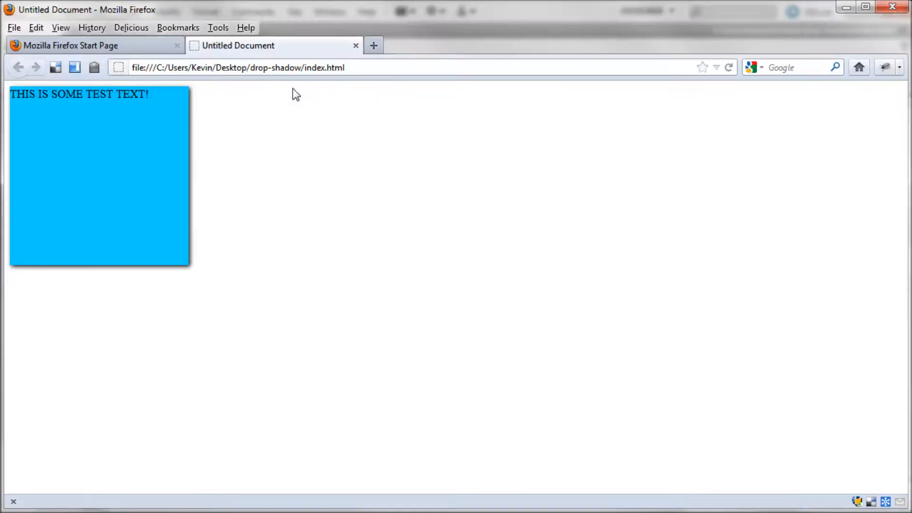
{"action": "mouse_move", "coordinate": [860, 9]}
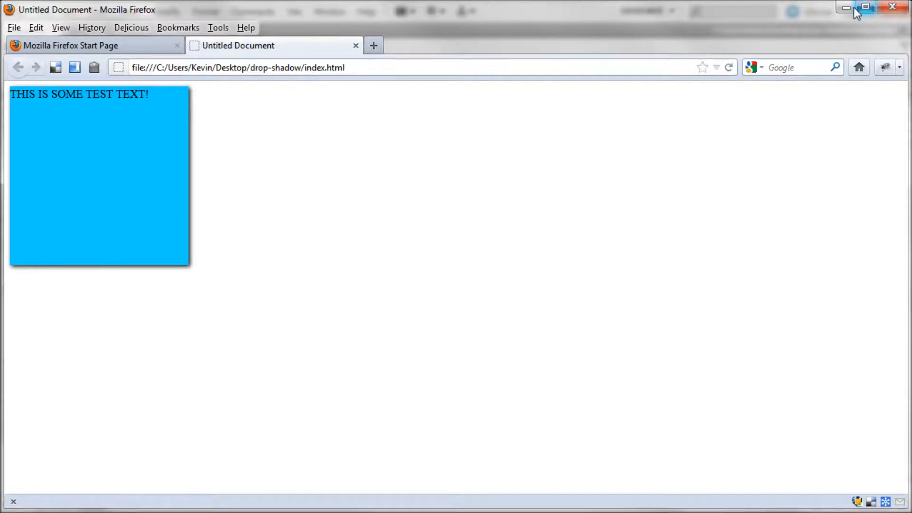
{"action": "left_click", "coordinate": [849, 8]}
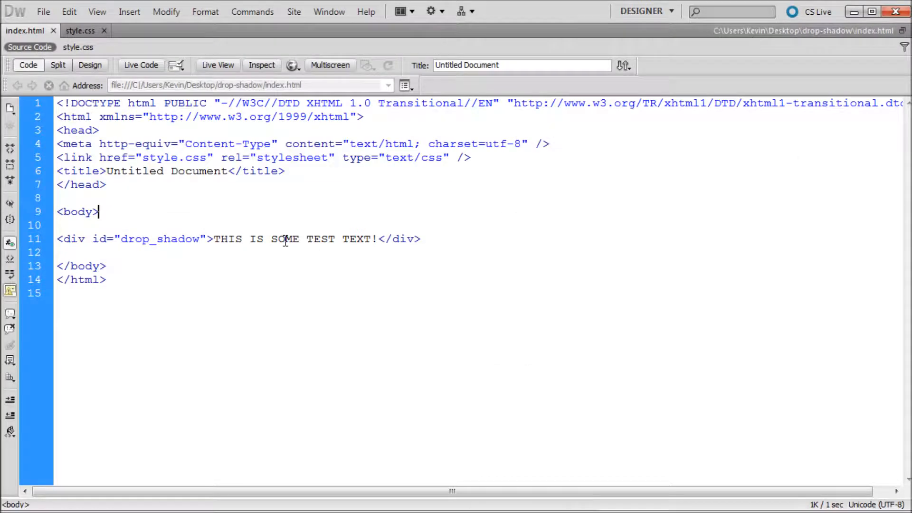
Duplicate the box-shadow line as -moz-box-shadow: 2px 2px 5px #000
{"action": "left_click", "coordinate": [80, 30]}
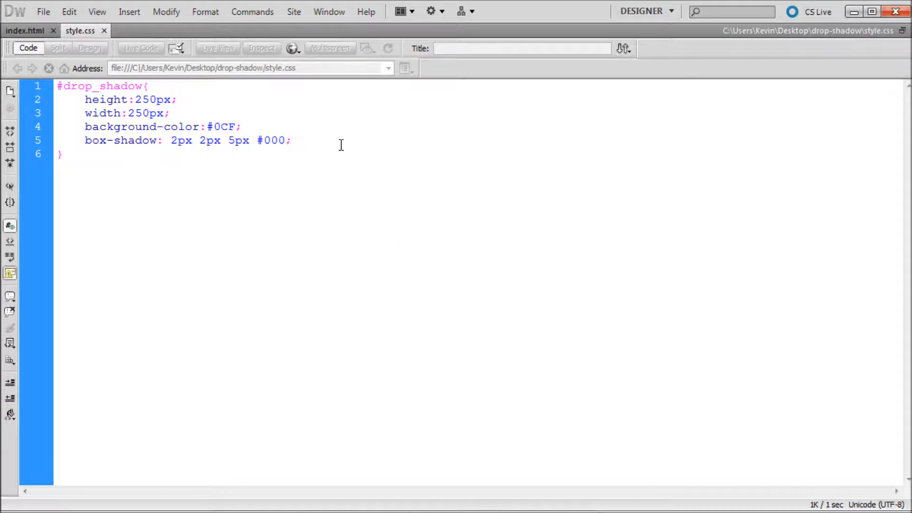
{"action": "left_click", "coordinate": [289, 141]}
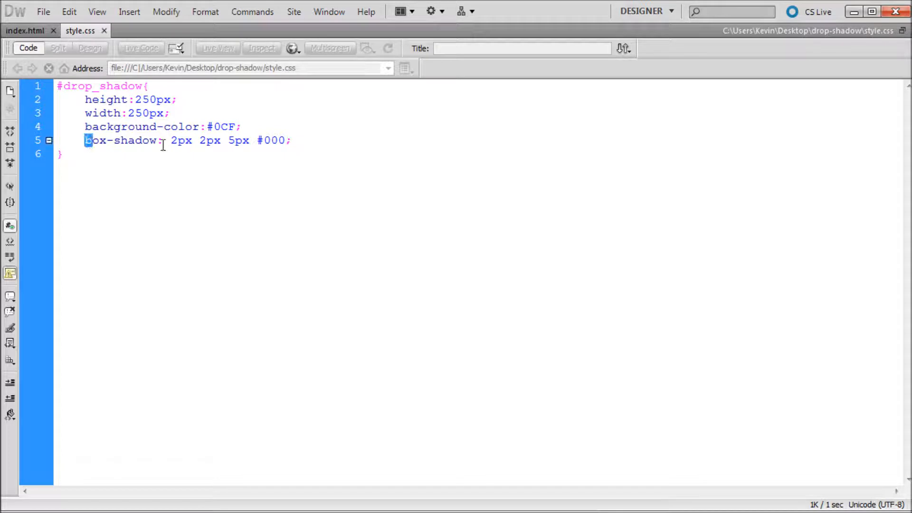
{"action": "triple_click", "coordinate": [166, 141]}
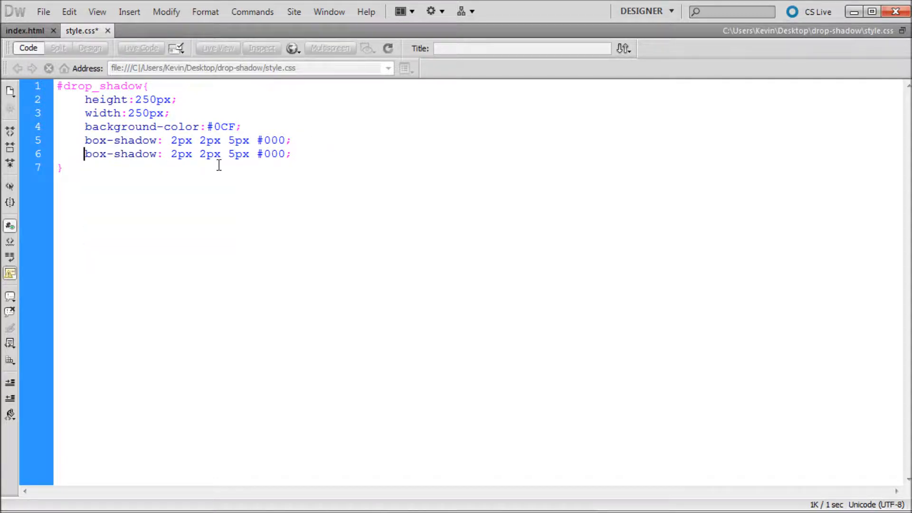
{"action": "type", "text": "-moz-"}
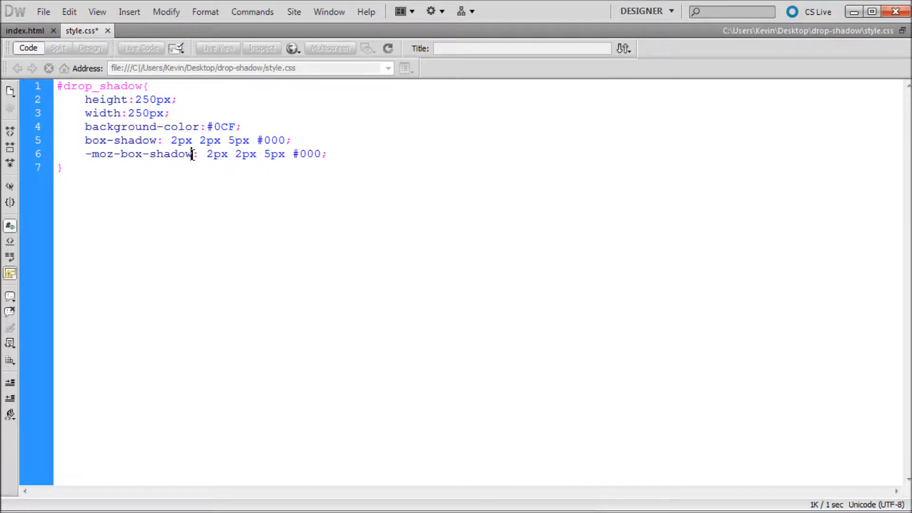
{"action": "left_click", "coordinate": [340, 154]}
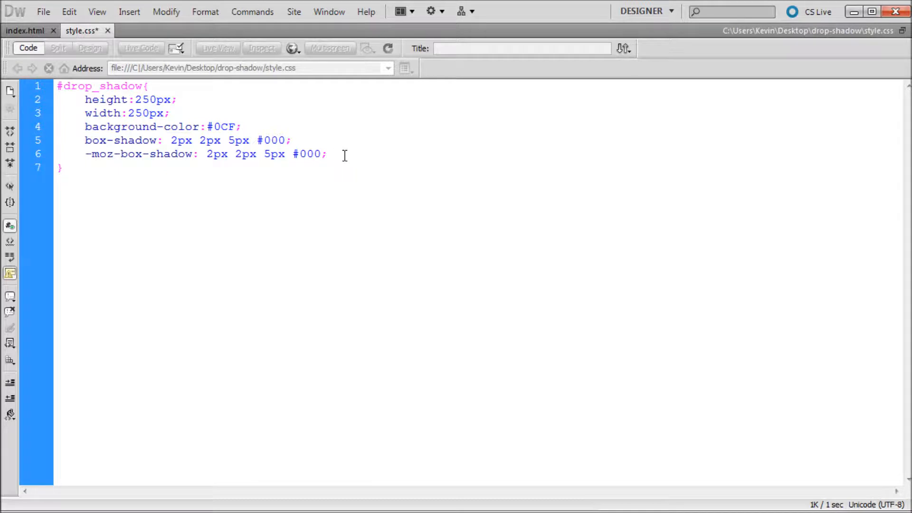
{"action": "left_click", "coordinate": [327, 154]}
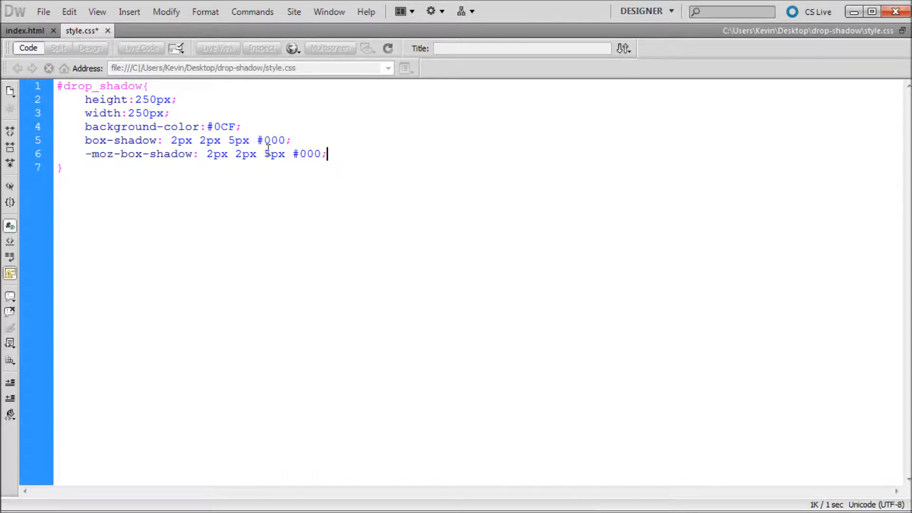
Select the -moz-box-shadow line and start a new declaration line after it
{"action": "left_click_drag", "start_coordinate": [85, 140], "coordinate": [327, 154]}
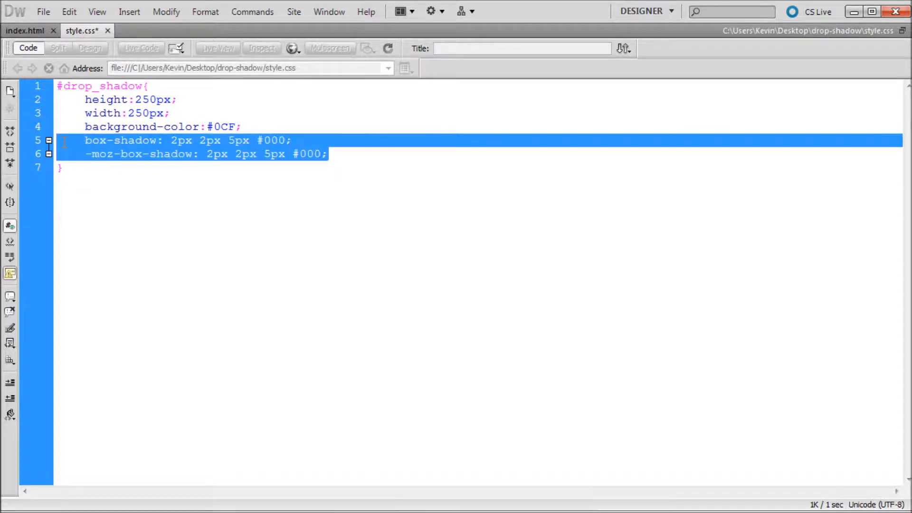
{"action": "left_click", "coordinate": [82, 154]}
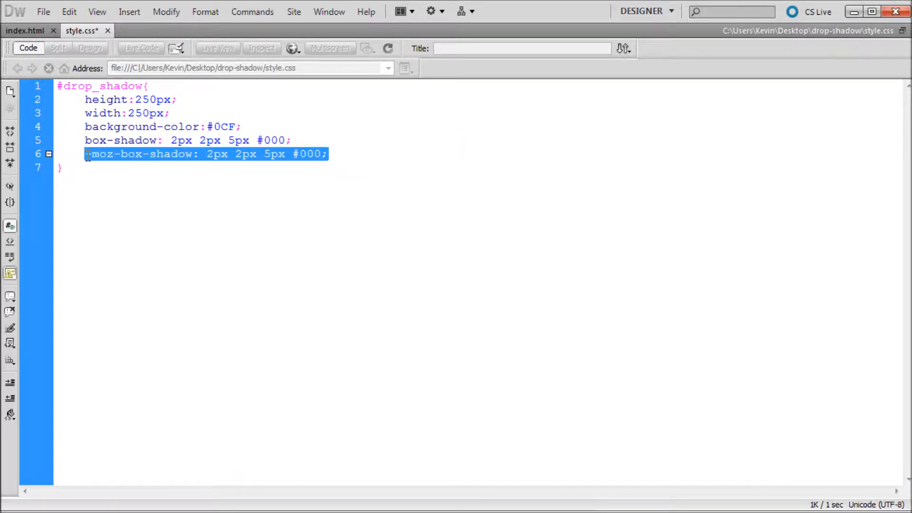
{"action": "left_click", "coordinate": [346, 154]}
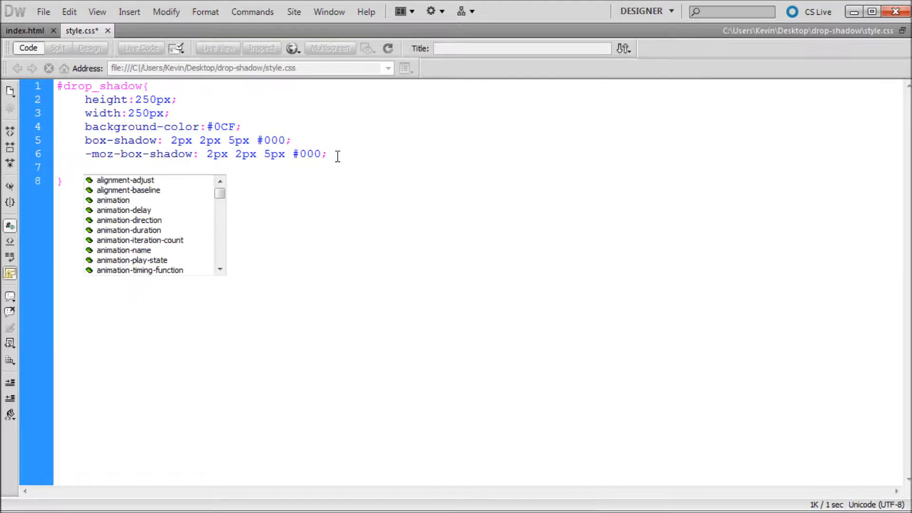
Add -webkit-box-shadow: 2px 2px 5px #000 and begin a new line below it
{"action": "type", "text": "box-shadow:  2px 2px 5px #000;"}
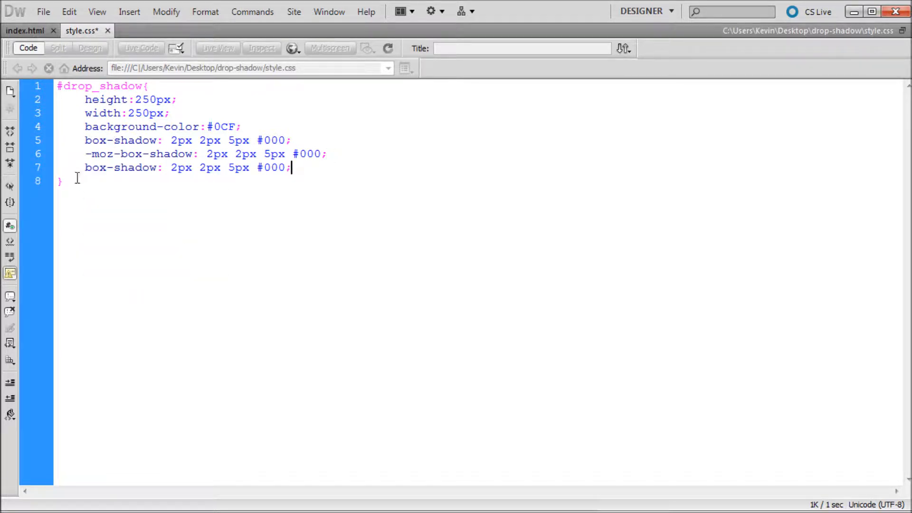
{"action": "type", "text": "-webkit-"}
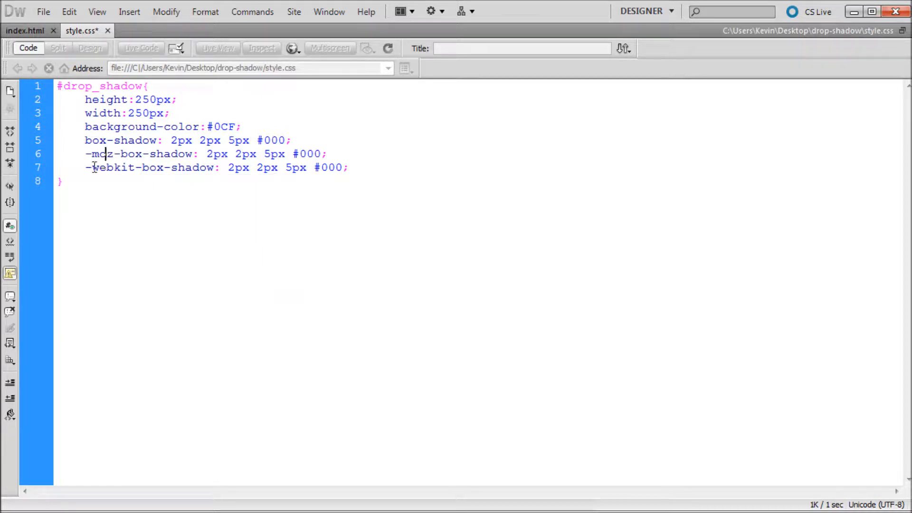
{"action": "left_click", "coordinate": [349, 167]}
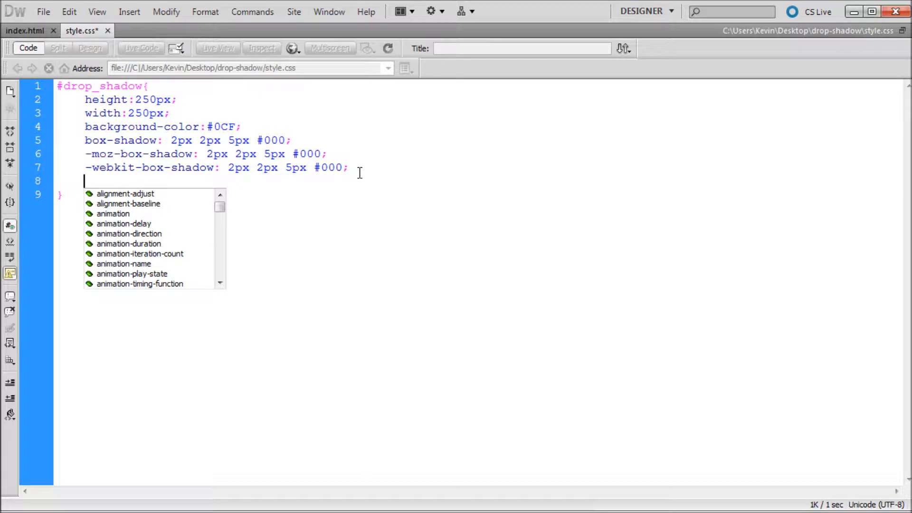
Write -ms-filter: "progid:DXImageTransform.Microsoft.Shadow()"; in the rule
{"action": "type", "text": "-"}
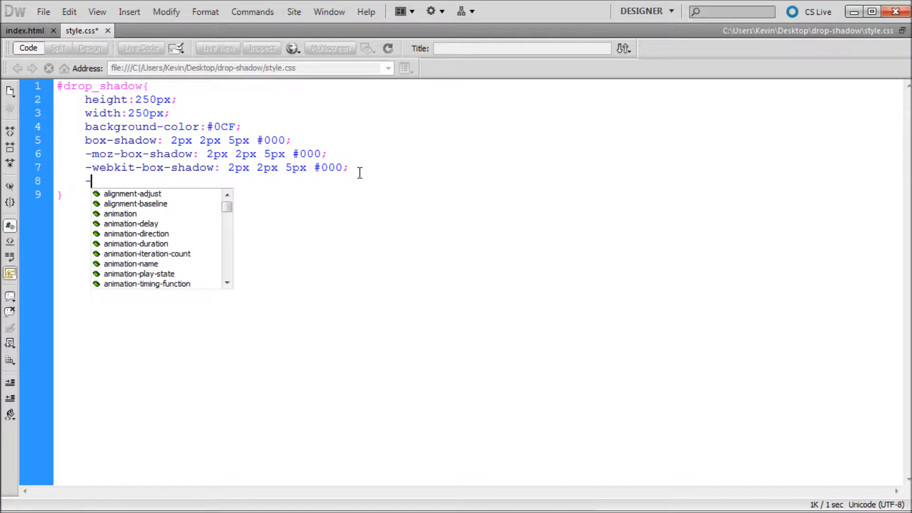
{"action": "type", "text": "ms-fi"}
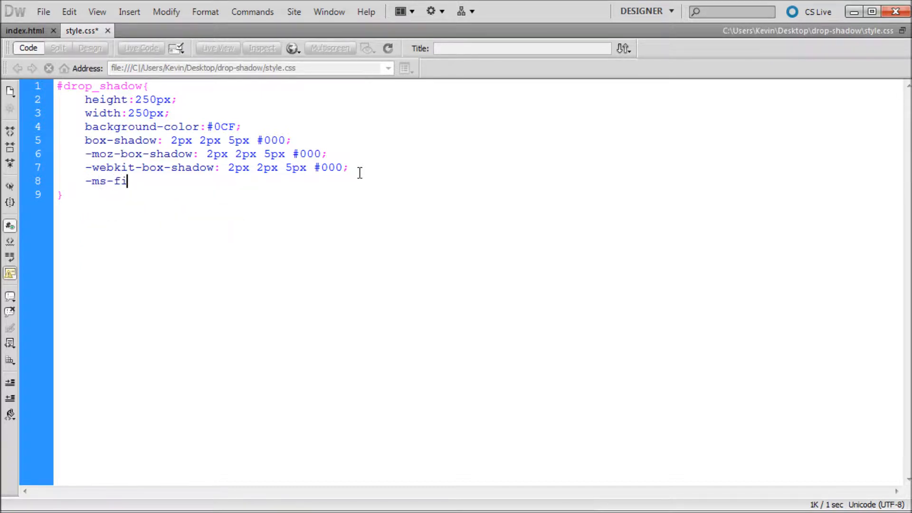
{"action": "type", "text": "lter"}
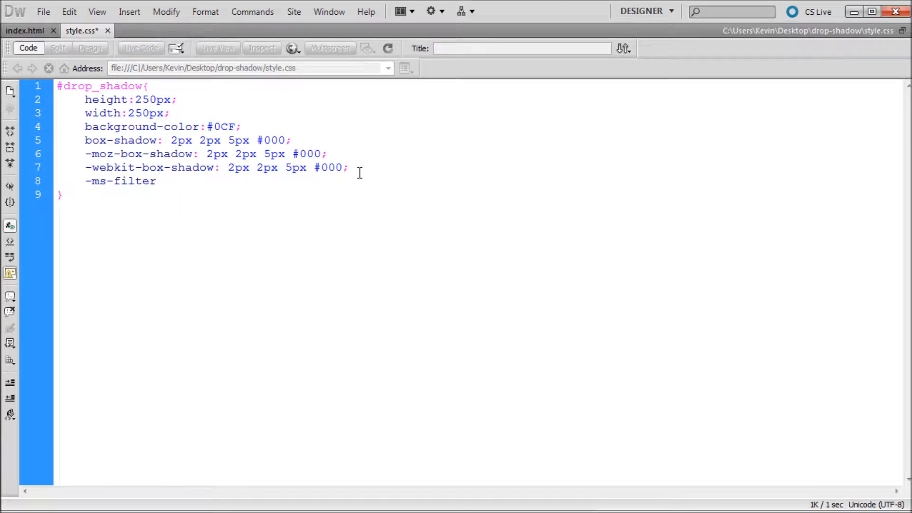
{"action": "type", "text": ":"}
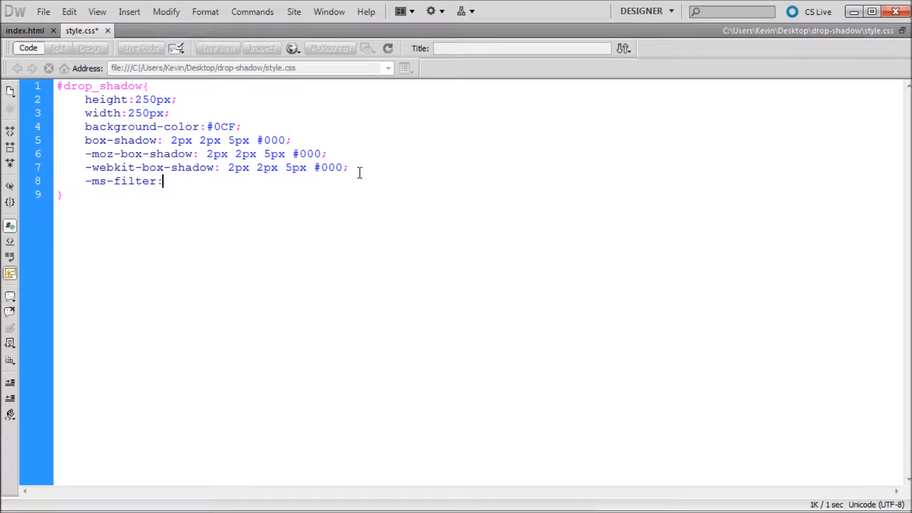
{"action": "type", "text": "\""}
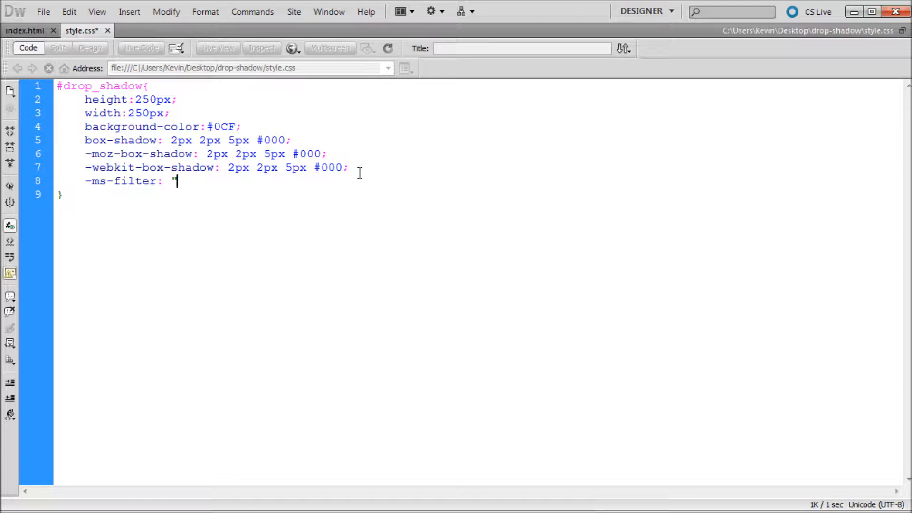
{"action": "type", "text": "\";"}
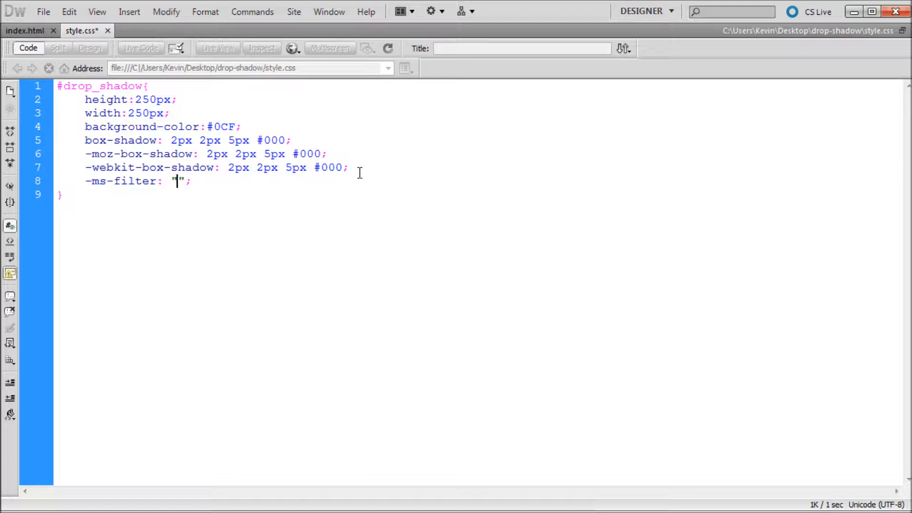
{"action": "type", "text": "pro"}
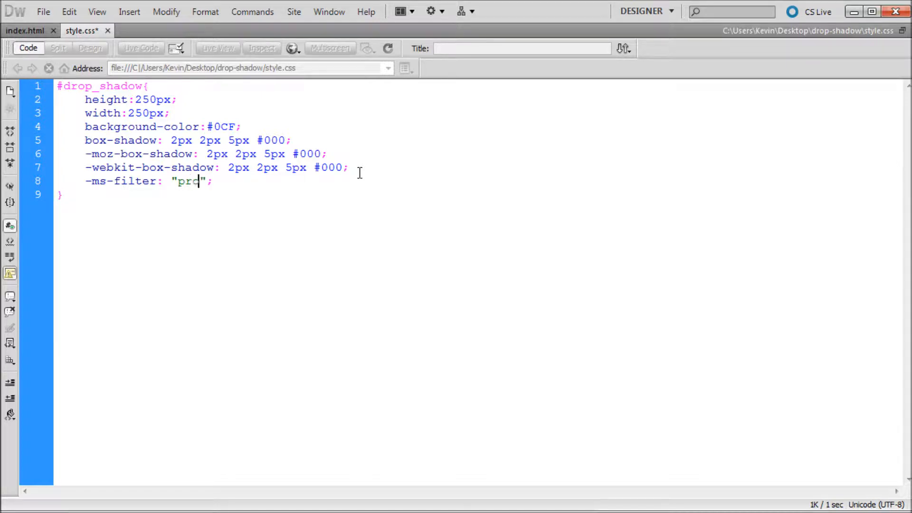
{"action": "type", "text": "id"}
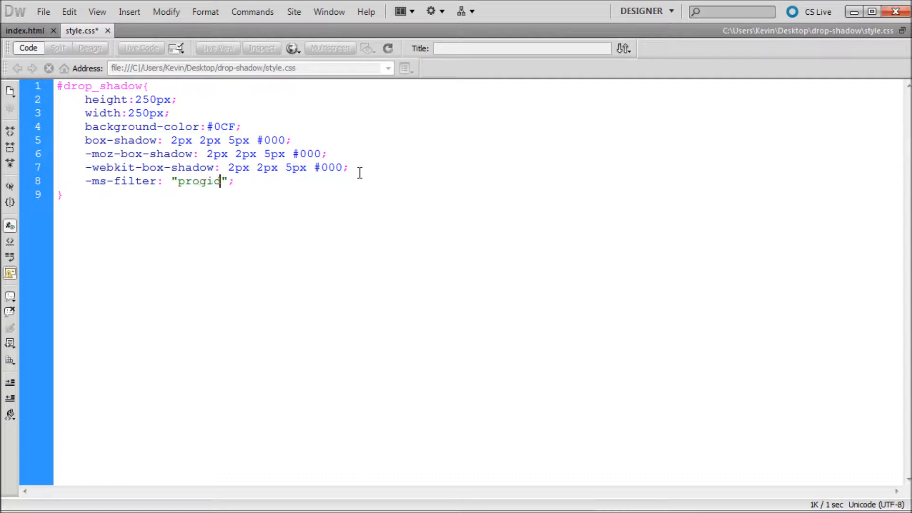
{"action": "type", "text": ":"}
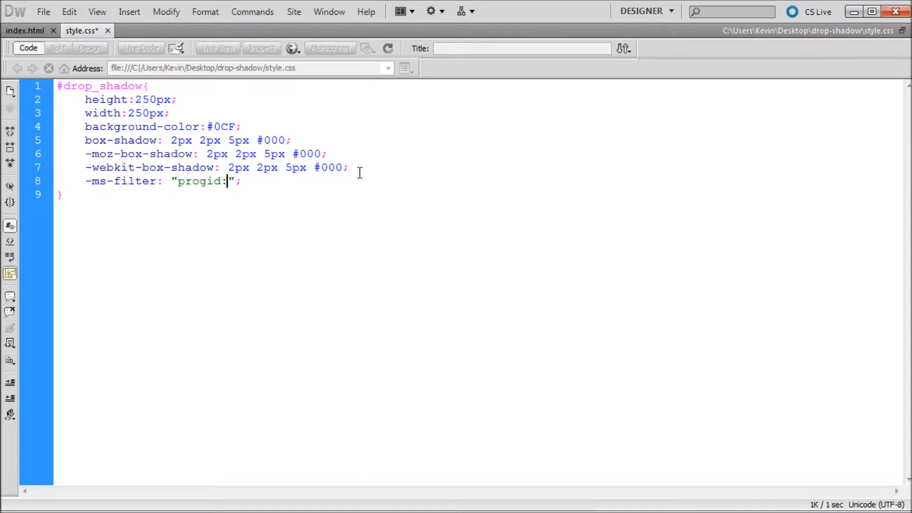
{"action": "type", "text": "DX"}
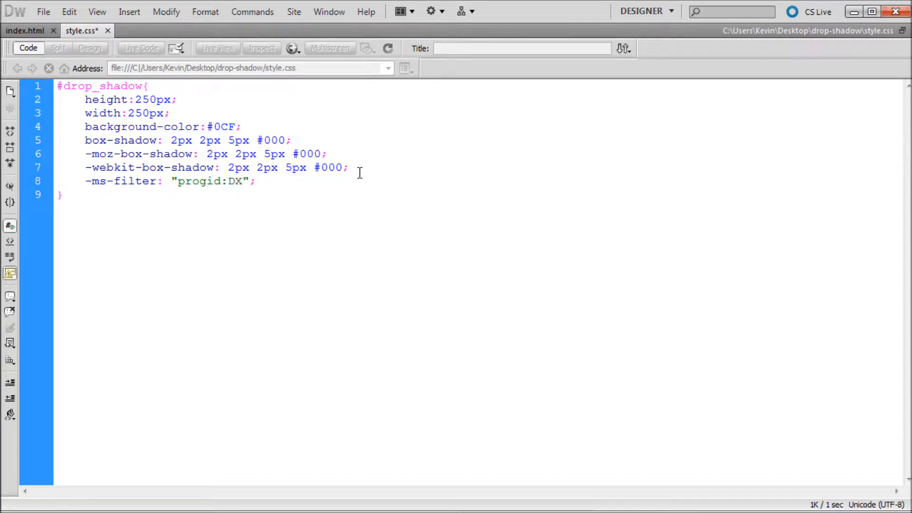
{"action": "type", "text": "IMAG"}
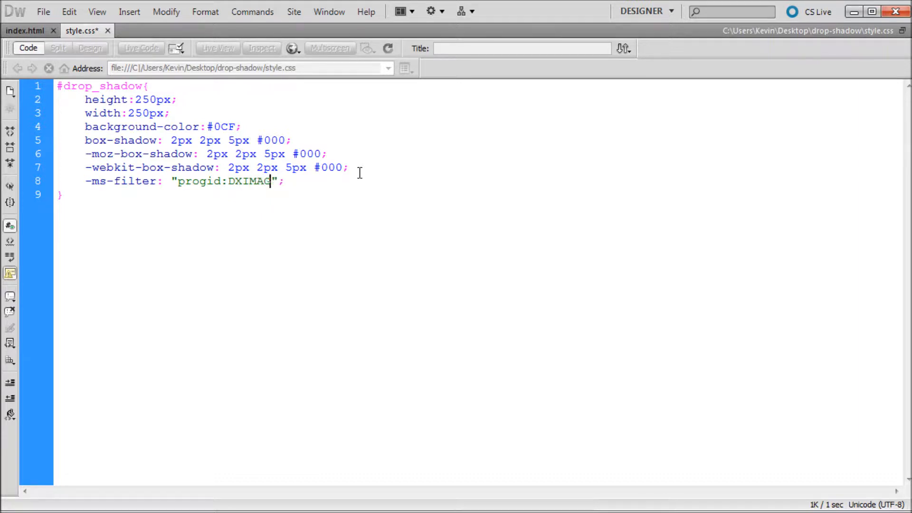
{"action": "type", "text": "ge"}
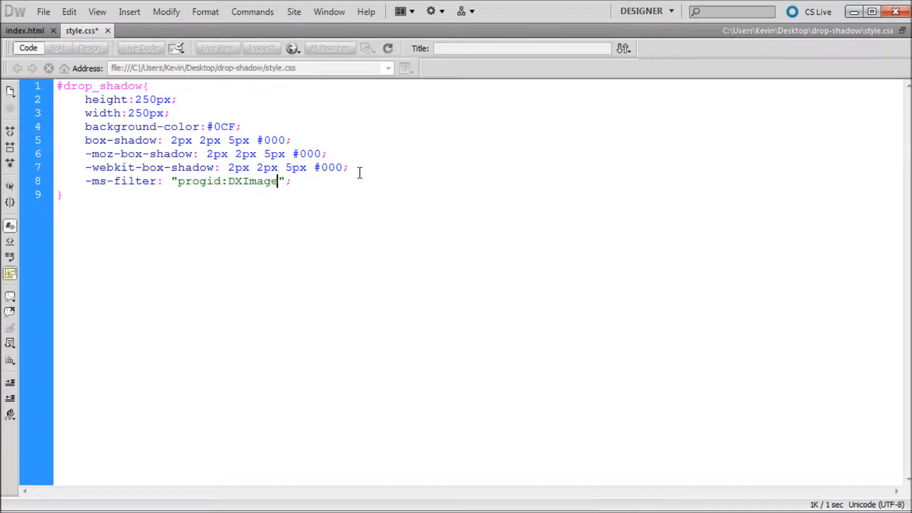
{"action": "type", "text": "T"}
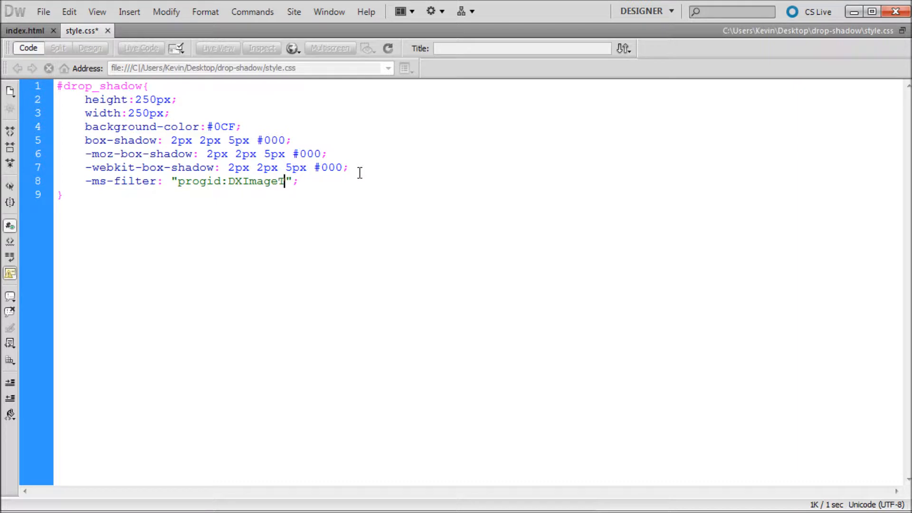
{"action": "type", "text": "ransform"}
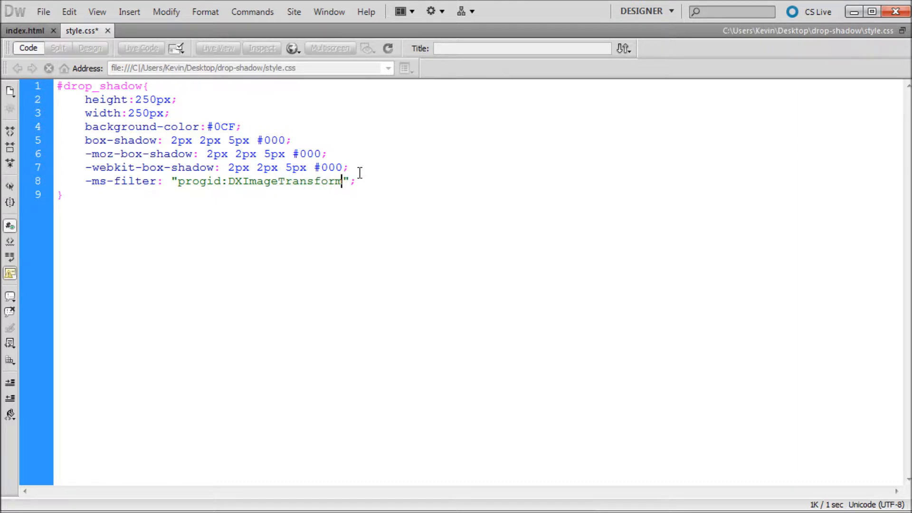
{"action": "type", "text": ".Mir"}
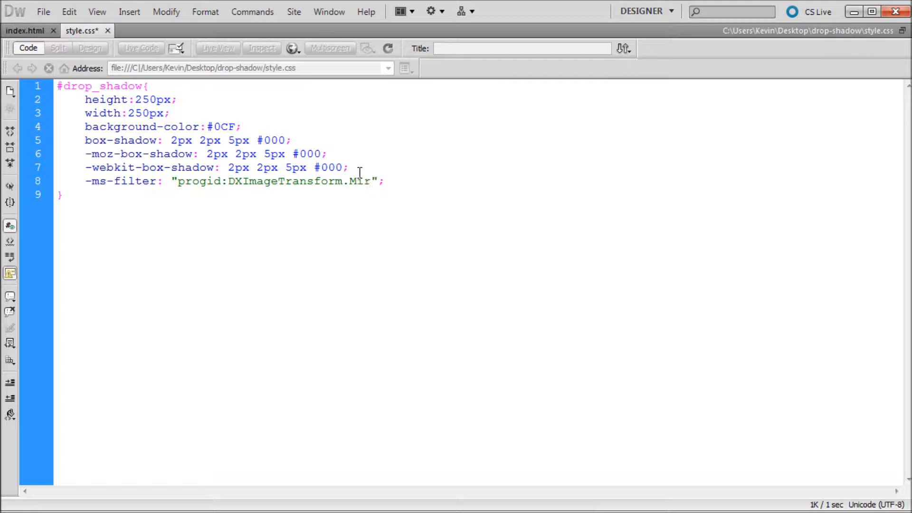
{"action": "type", "text": "crosoft"}
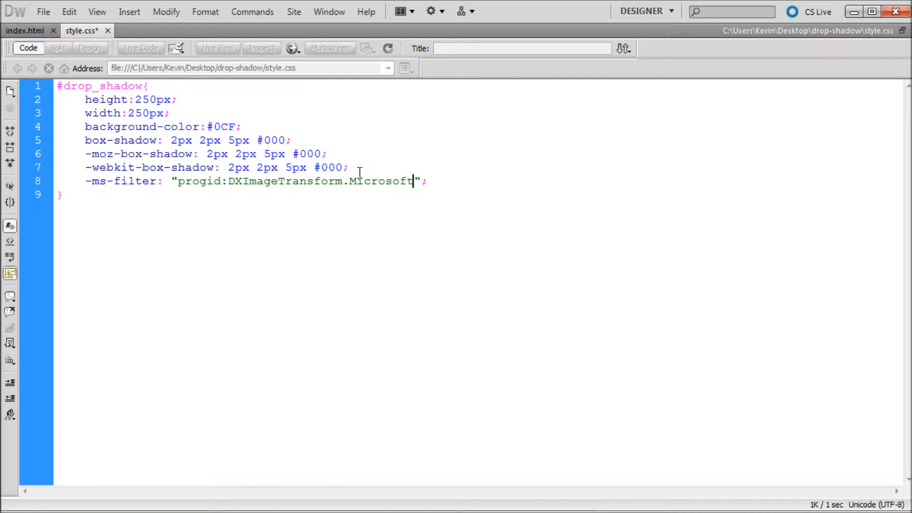
{"action": "type", "text": ".Shadow"}
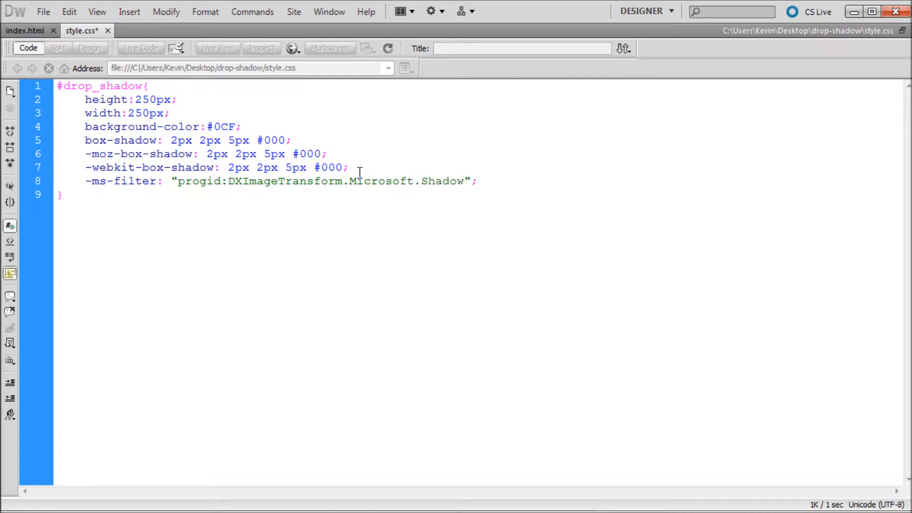
{"action": "type", "text": "("}
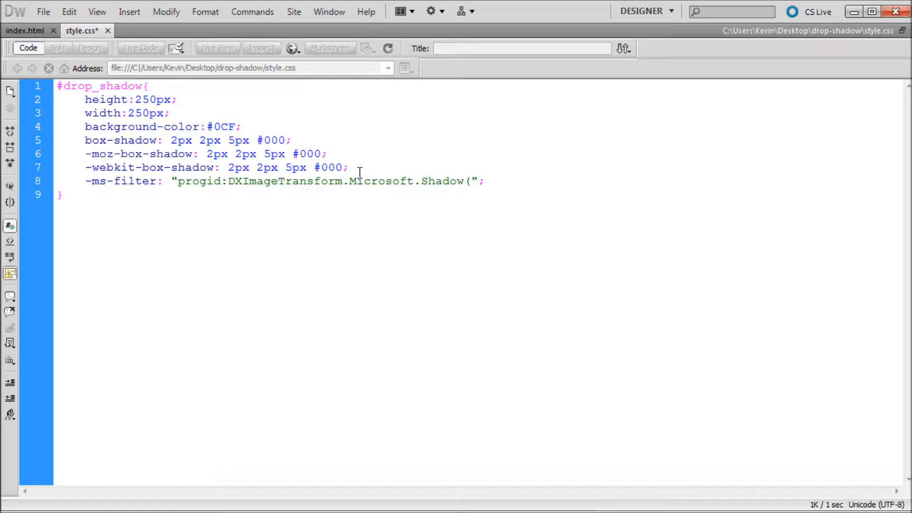
{"action": "type", "text": ")"}
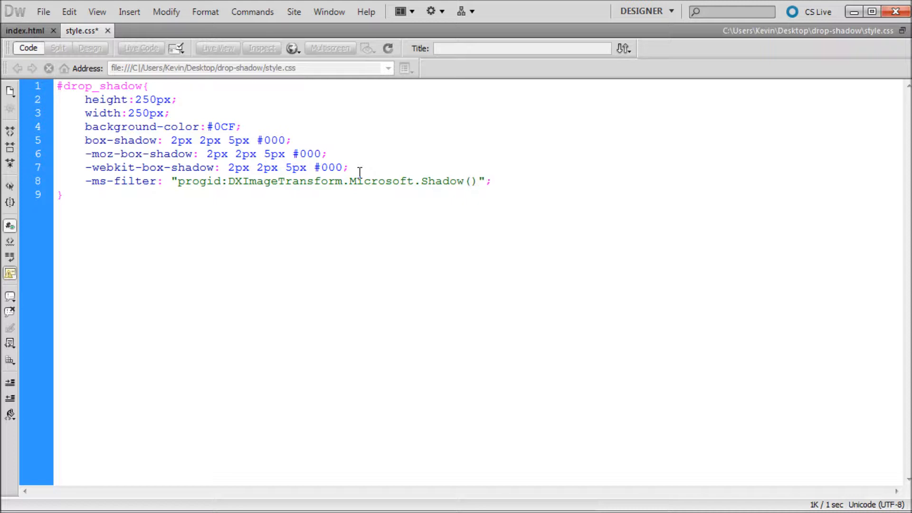
Fill the Shadow filter with Strength=5, Direction=140, Color='#000000'
{"action": "type", "text": "St"}
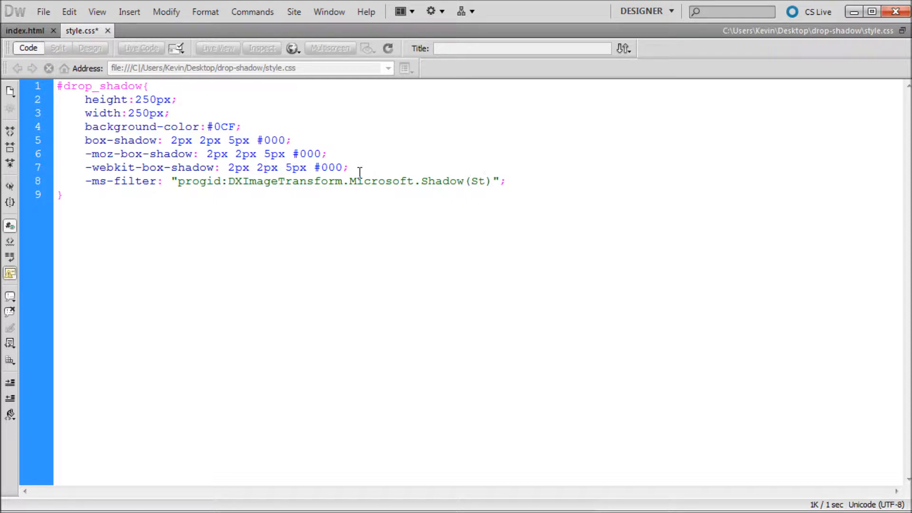
{"action": "type", "text": "rength"}
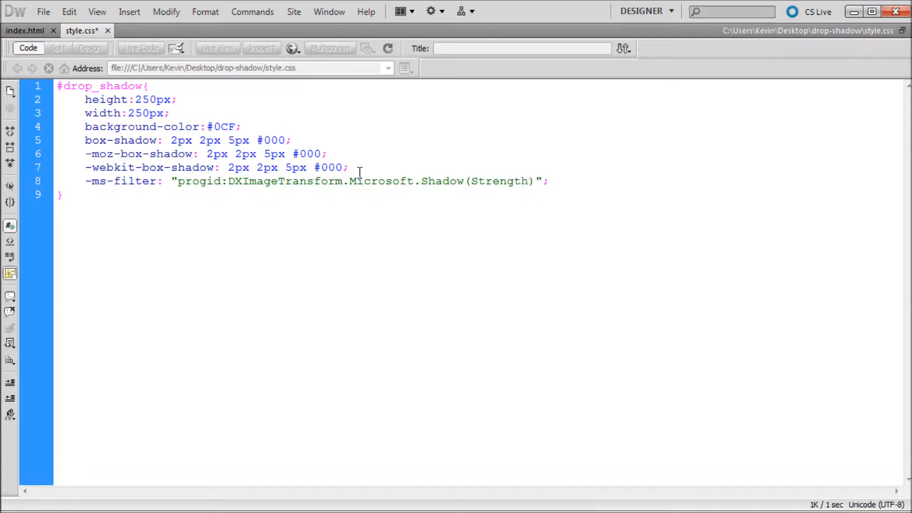
{"action": "type", "text": "="}
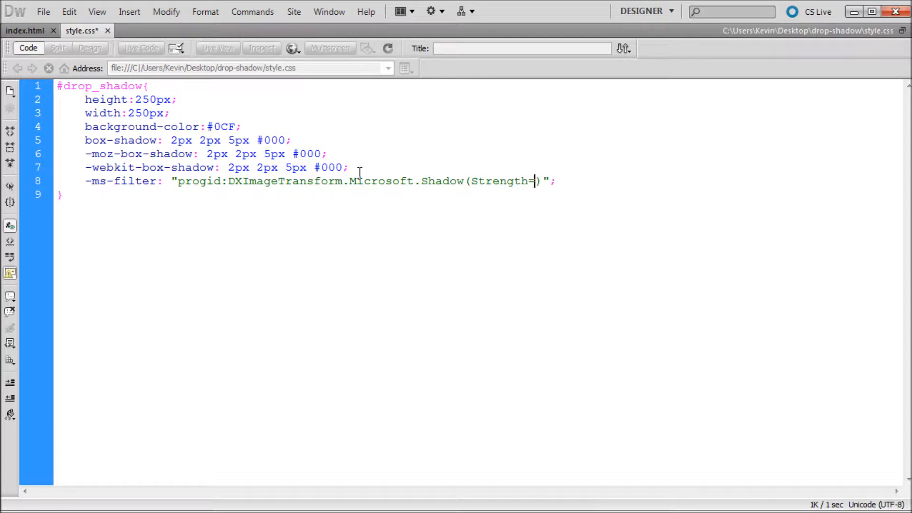
{"action": "type", "text": "5"}
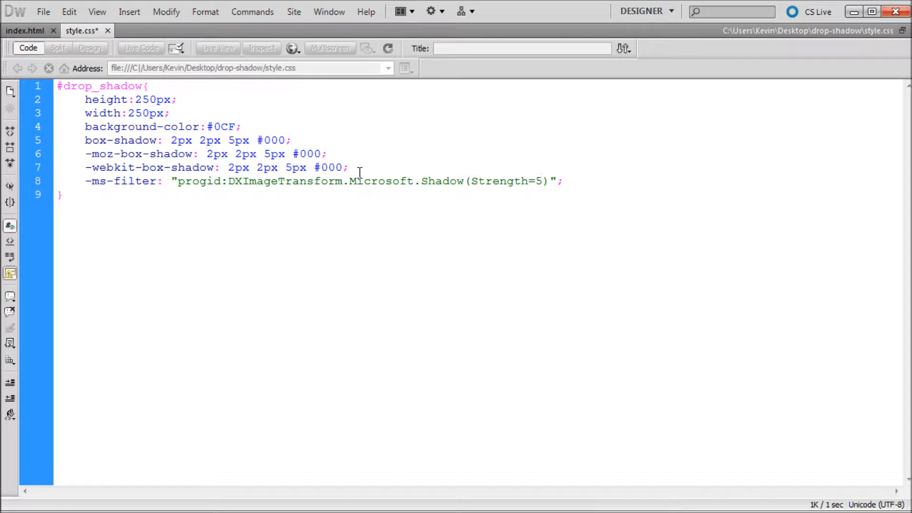
{"action": "type", "text": ","}
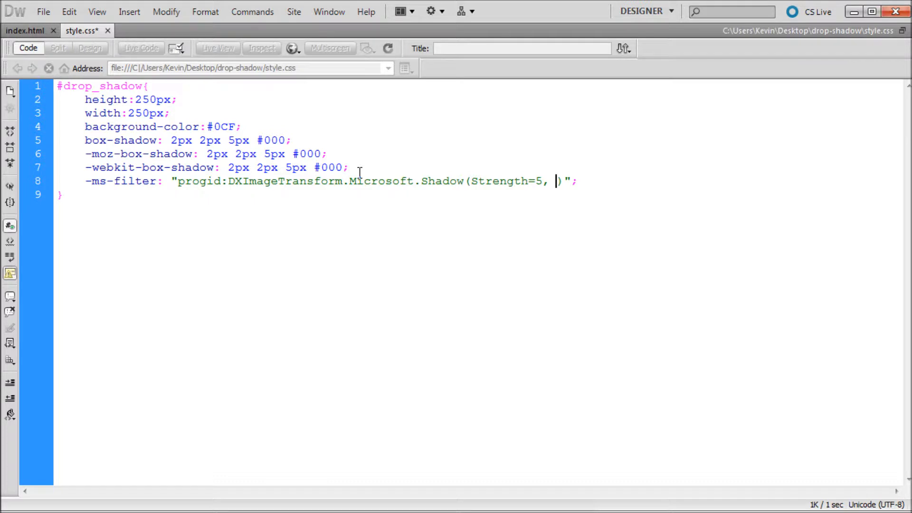
{"action": "type", "text": "Direction"}
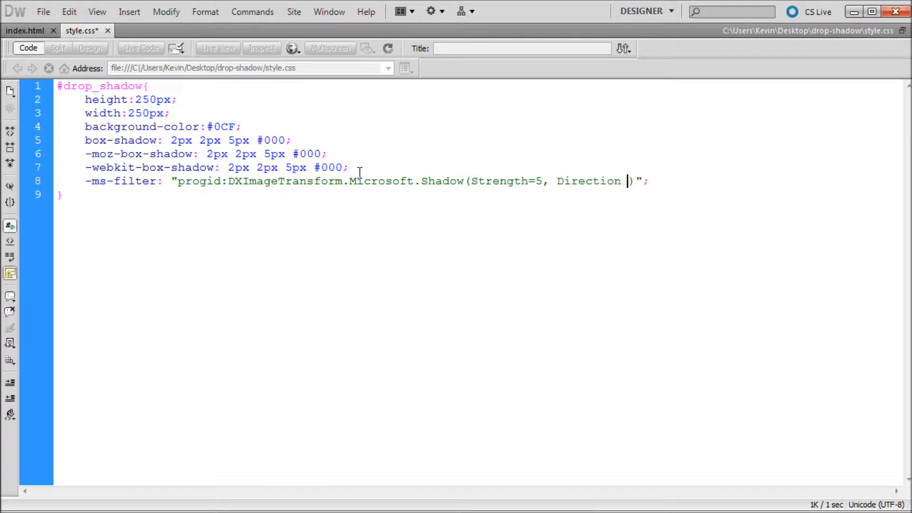
{"action": "type", "text": "="}
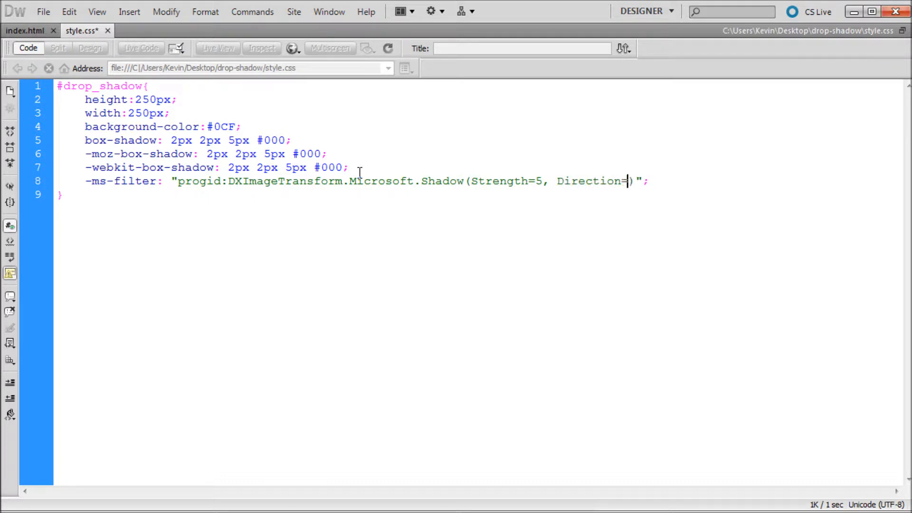
{"action": "type", "text": "140"}
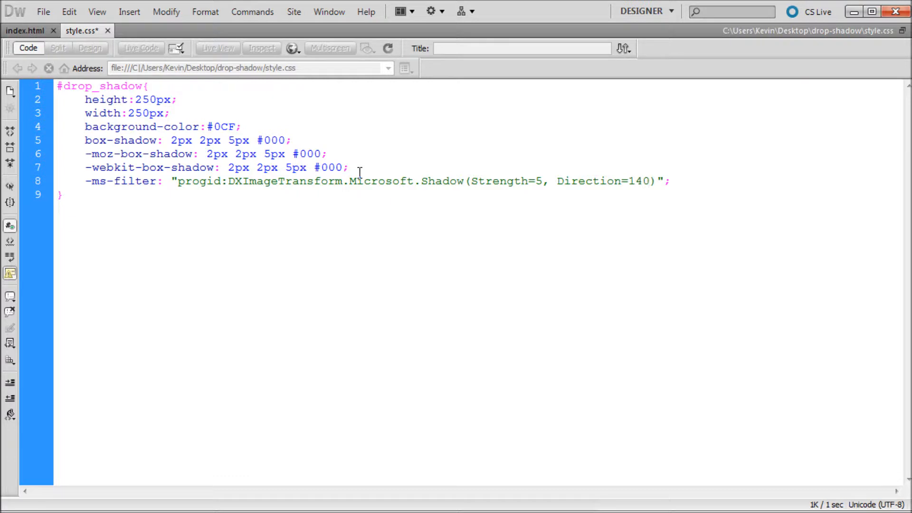
{"action": "type", "text": ","}
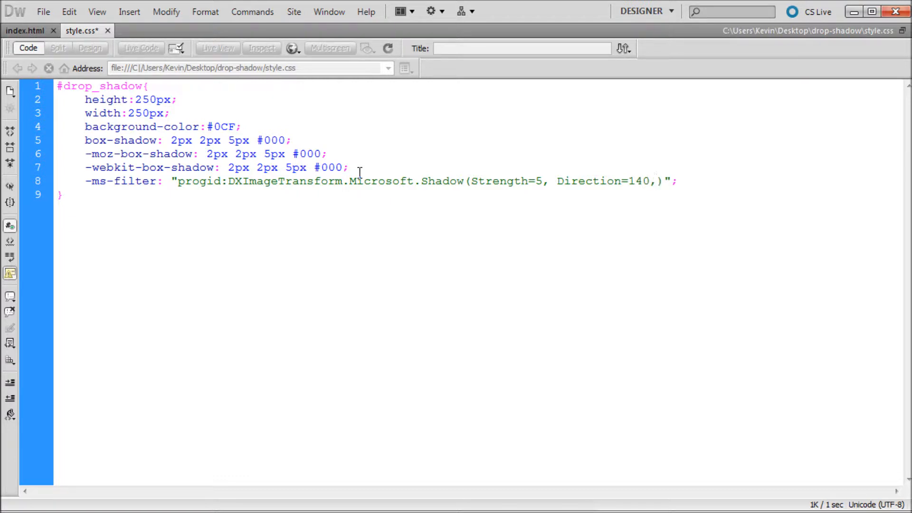
{"action": "type", "text": "Co"}
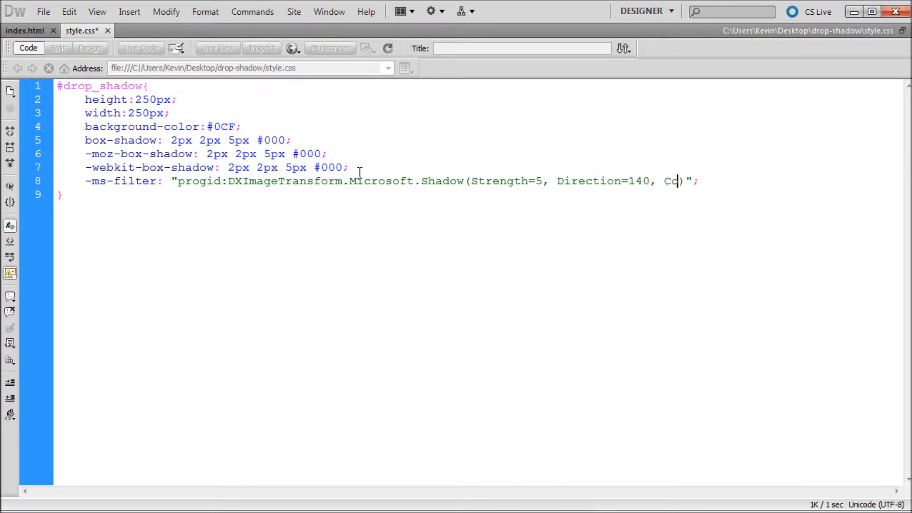
{"action": "type", "text": "lor"}
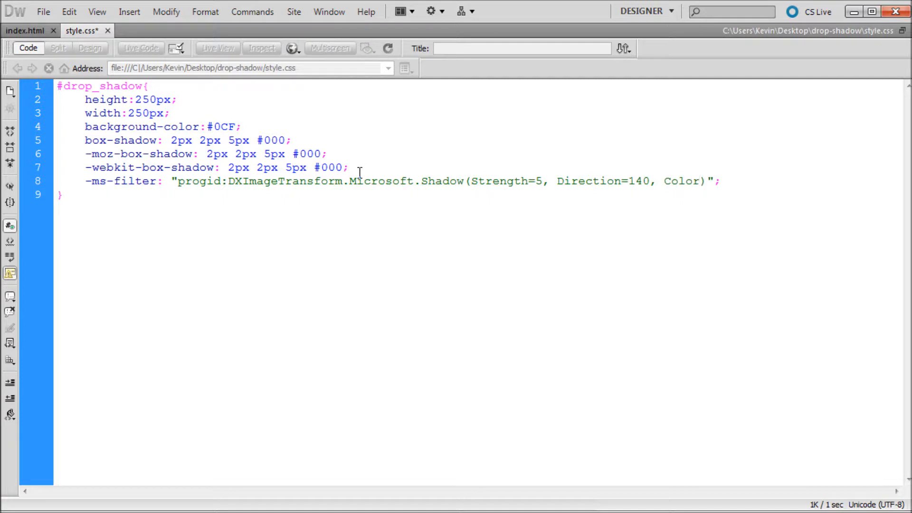
{"action": "type", "text": "="}
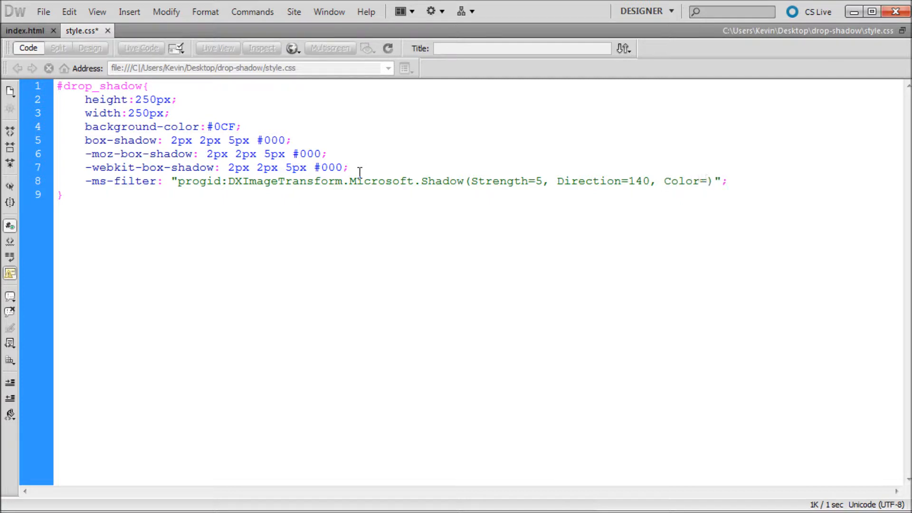
{"action": "type", "text": "''"}
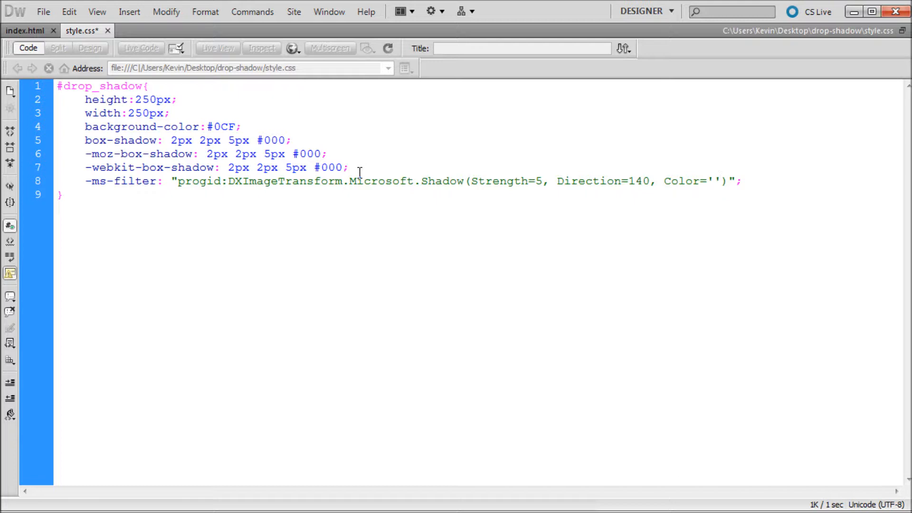
{"action": "type", "text": "#"}
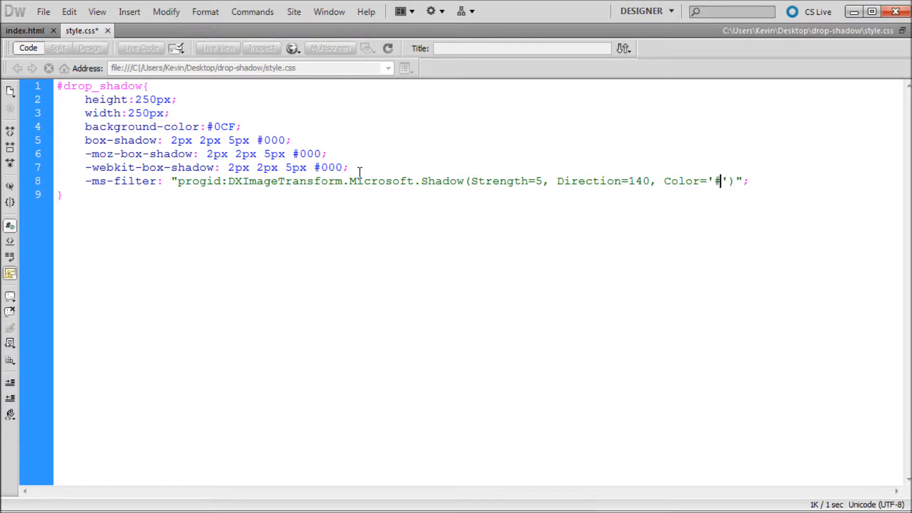
{"action": "type", "text": "000000"}
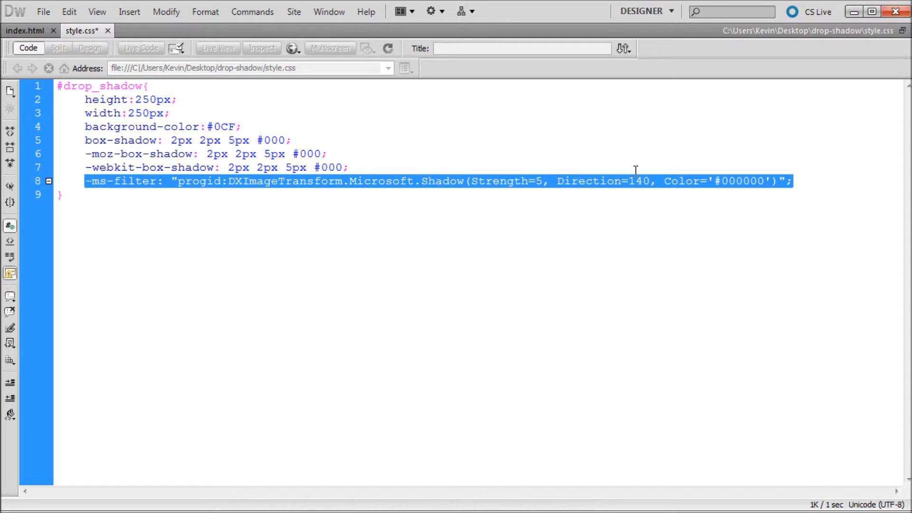
Paste the -ms-filter line onto a new line and strip the prefix to leave filter:
{"action": "left_click", "coordinate": [799, 181]}
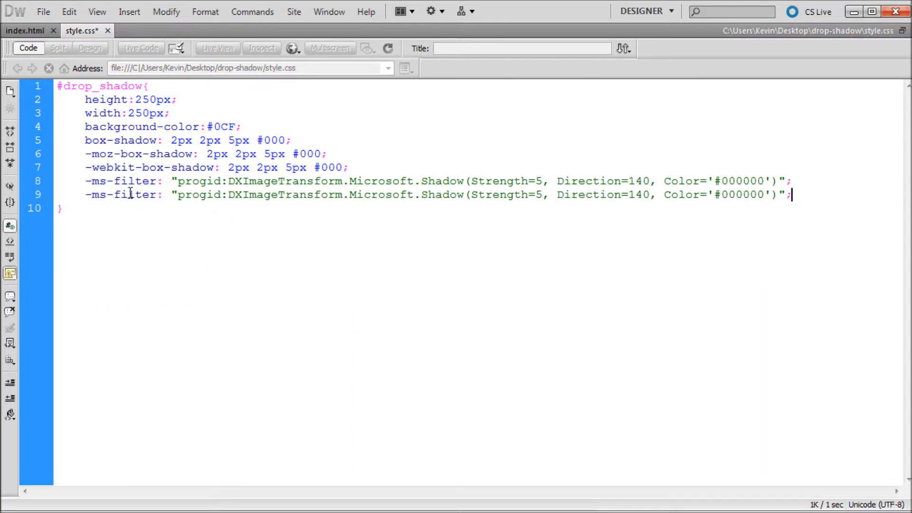
{"action": "double_click", "coordinate": [97, 194]}
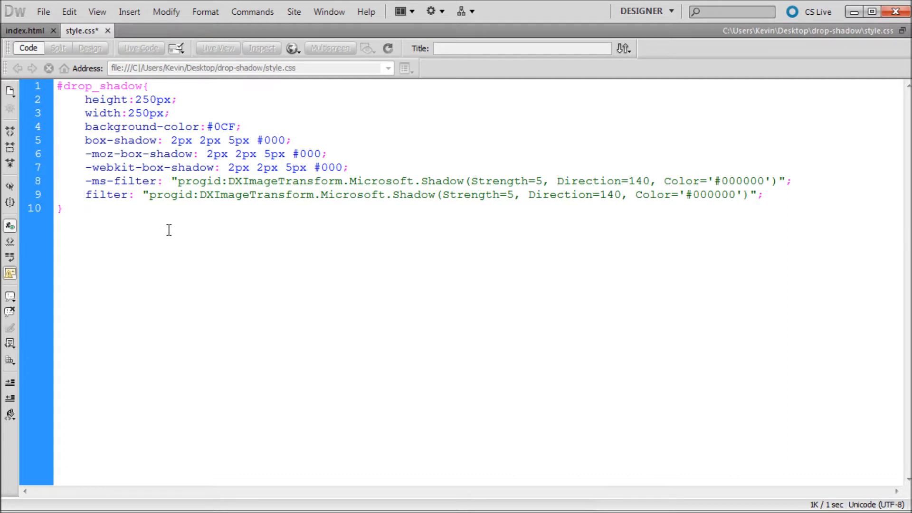
{"action": "left_click", "coordinate": [85, 195]}
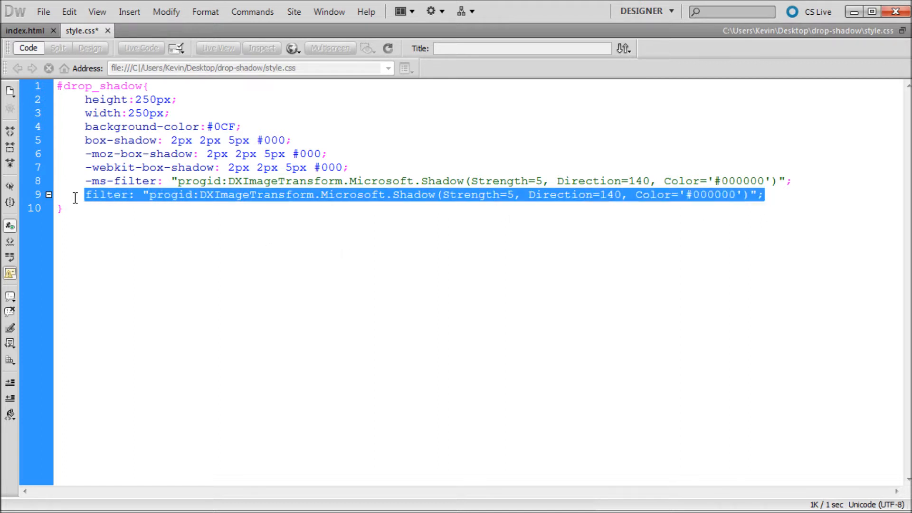
{"action": "left_click", "coordinate": [433, 181]}
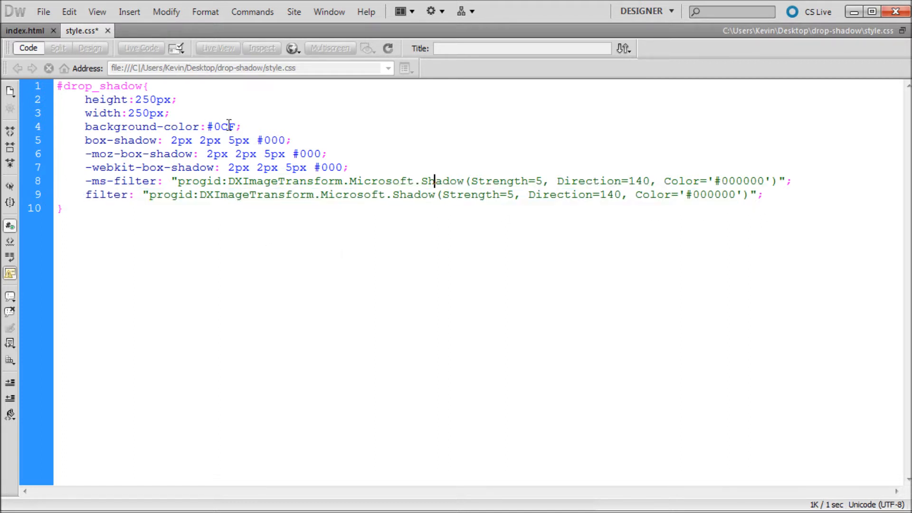
Review the -moz- and -webkit- box-shadow rules in style.css, then return to index.html
{"action": "left_click_drag", "start_coordinate": [84, 140], "coordinate": [290, 141]}
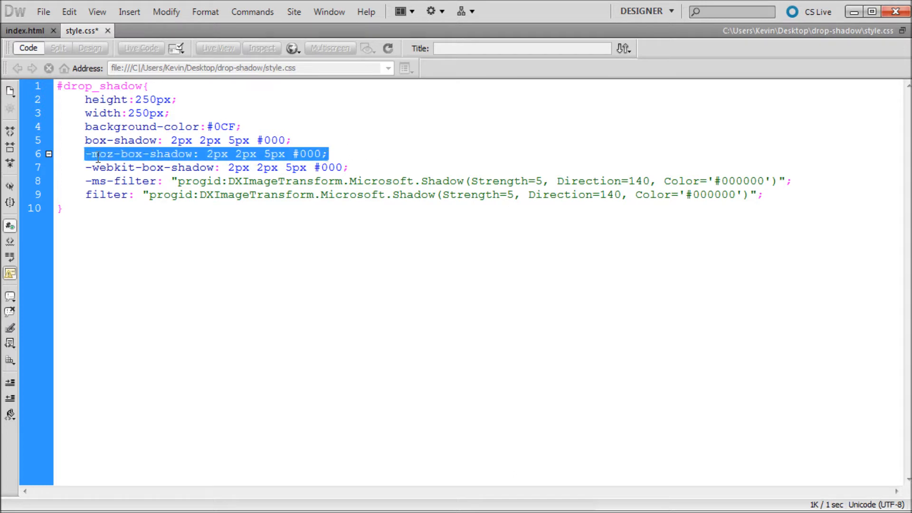
{"action": "left_click", "coordinate": [351, 154]}
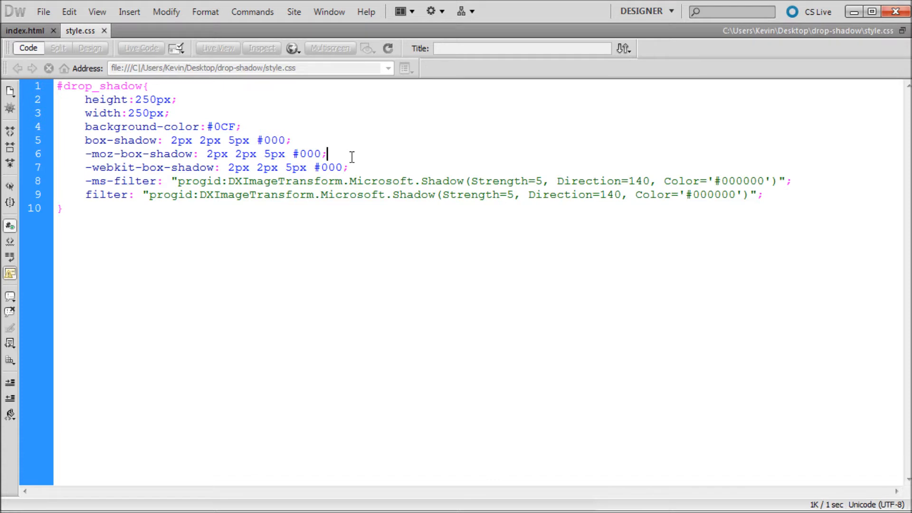
{"action": "left_click_drag", "start_coordinate": [137, 140], "coordinate": [292, 141]}
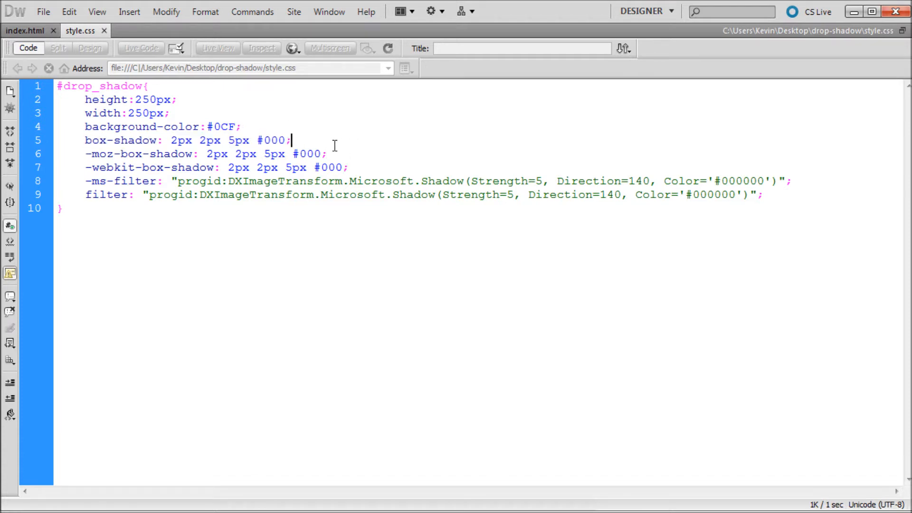
{"action": "left_click_drag", "start_coordinate": [85, 154], "coordinate": [349, 167]}
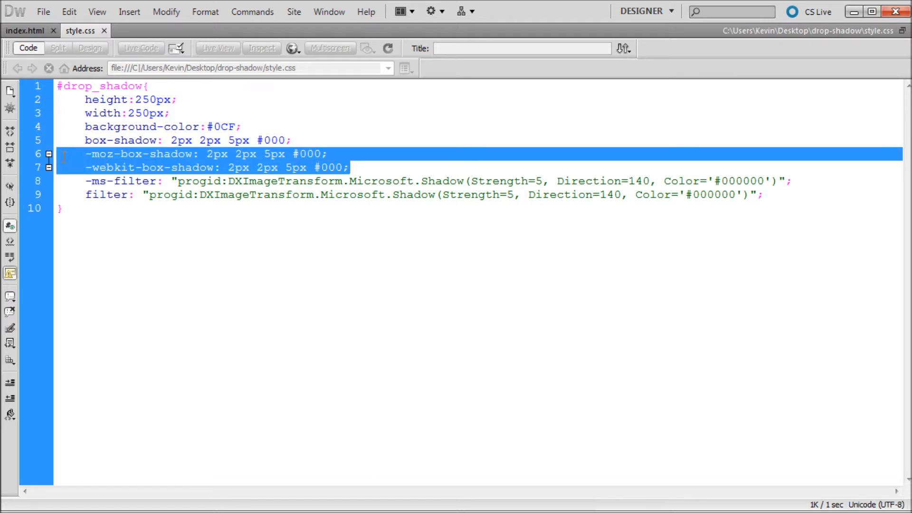
{"action": "left_click", "coordinate": [387, 164]}
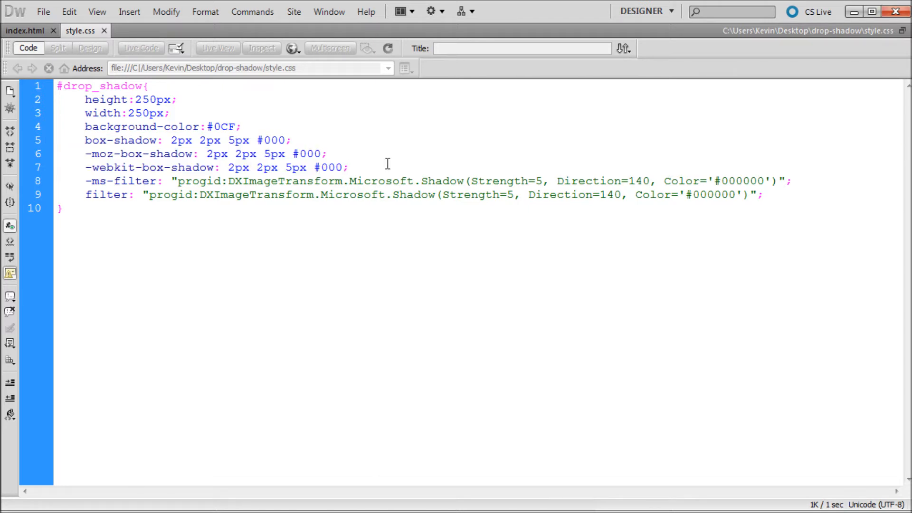
{"action": "left_click", "coordinate": [349, 167]}
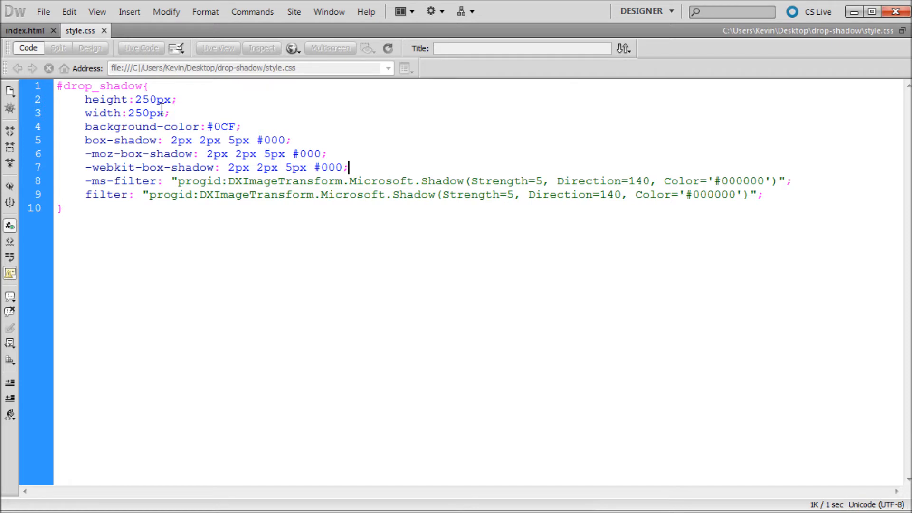
{"action": "left_click", "coordinate": [292, 65]}
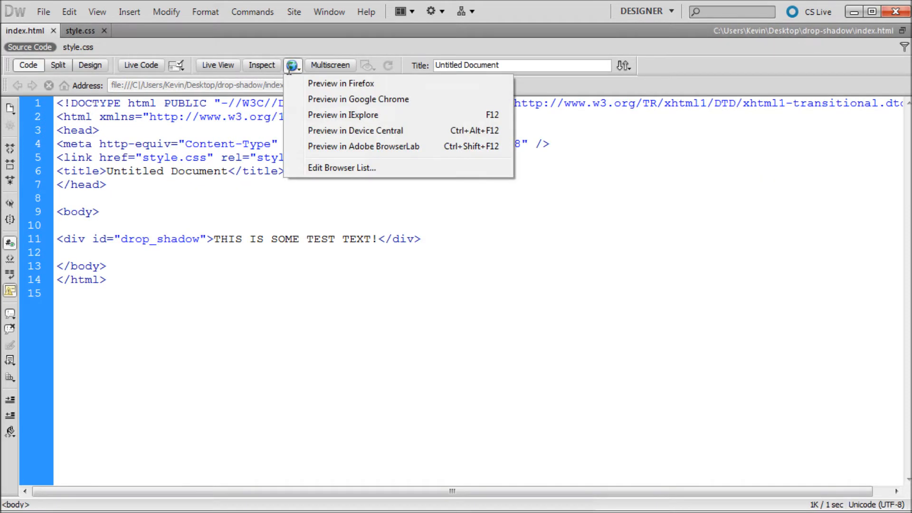
Preview index.html in Firefox showing the light-blue box with its drop shadow
{"action": "left_click", "coordinate": [341, 84]}
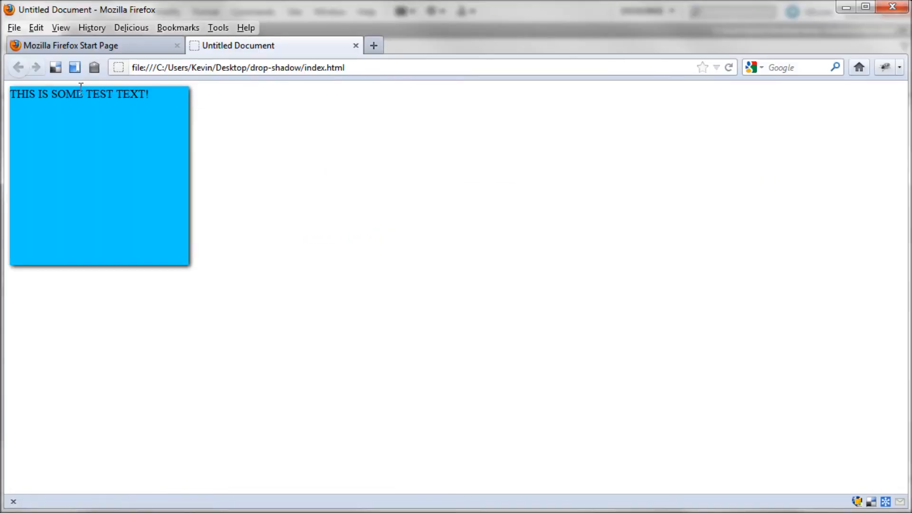
{"action": "mouse_move", "coordinate": [108, 101]}
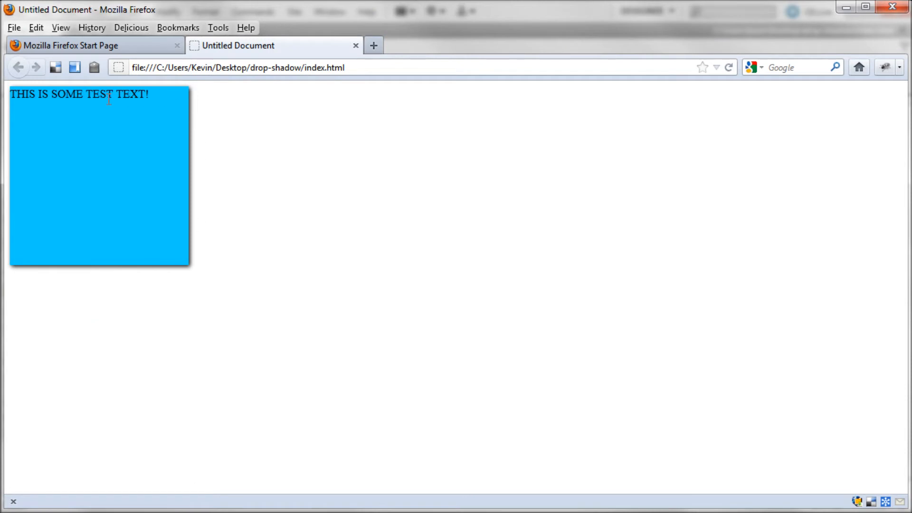
{"action": "mouse_move", "coordinate": [125, 110]}
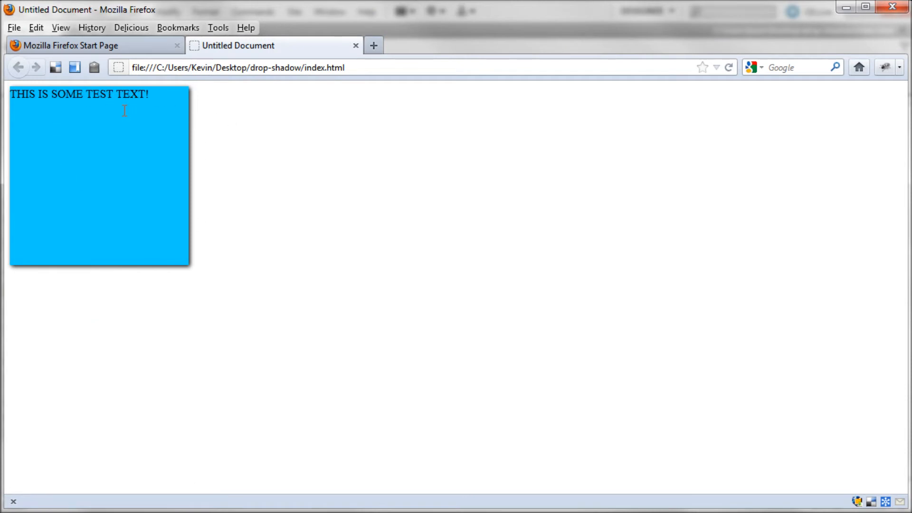
{"action": "mouse_move", "coordinate": [174, 78]}
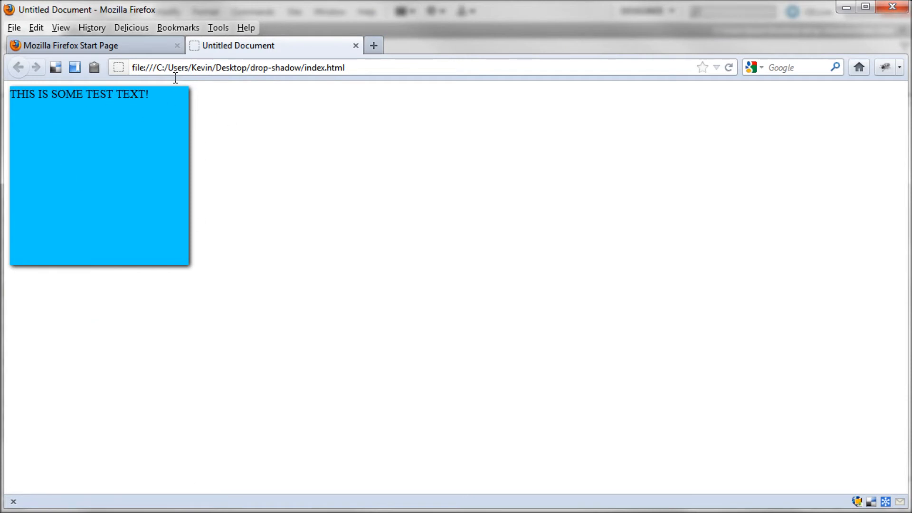
{"action": "mouse_move", "coordinate": [196, 80]}
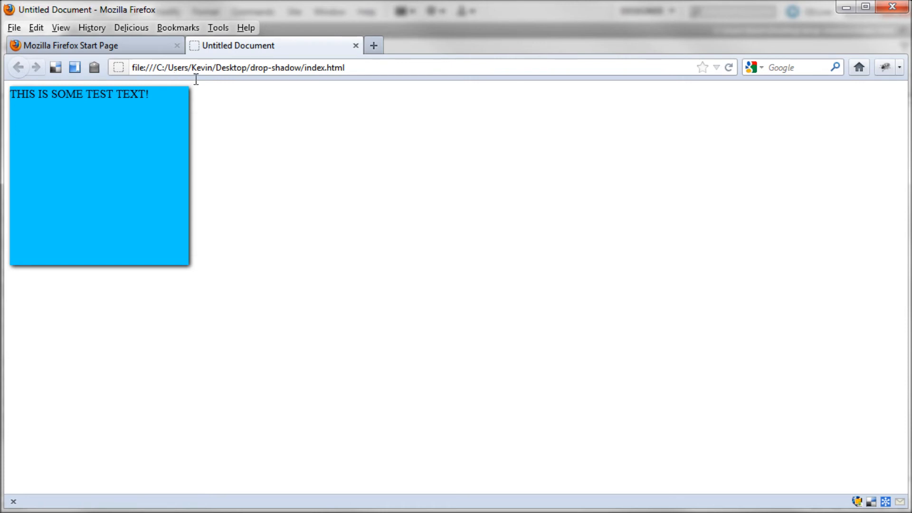